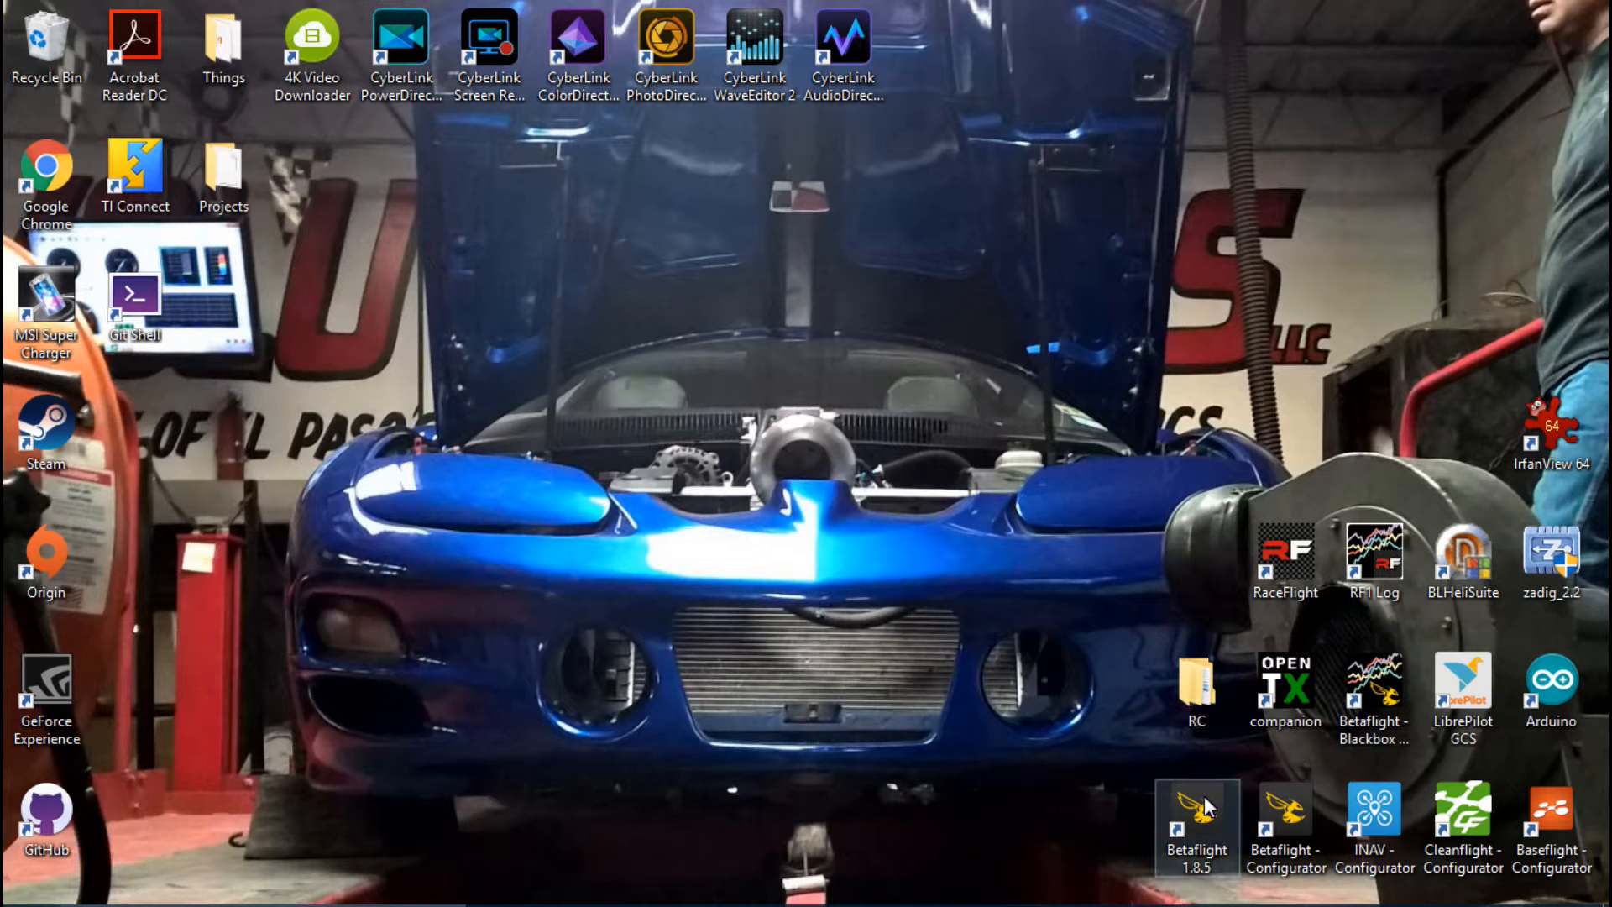
# Launch Betaflight Configurator 1.8.5 from its Windows desktop shortcut
pyautogui.doubleClick(1196, 814)
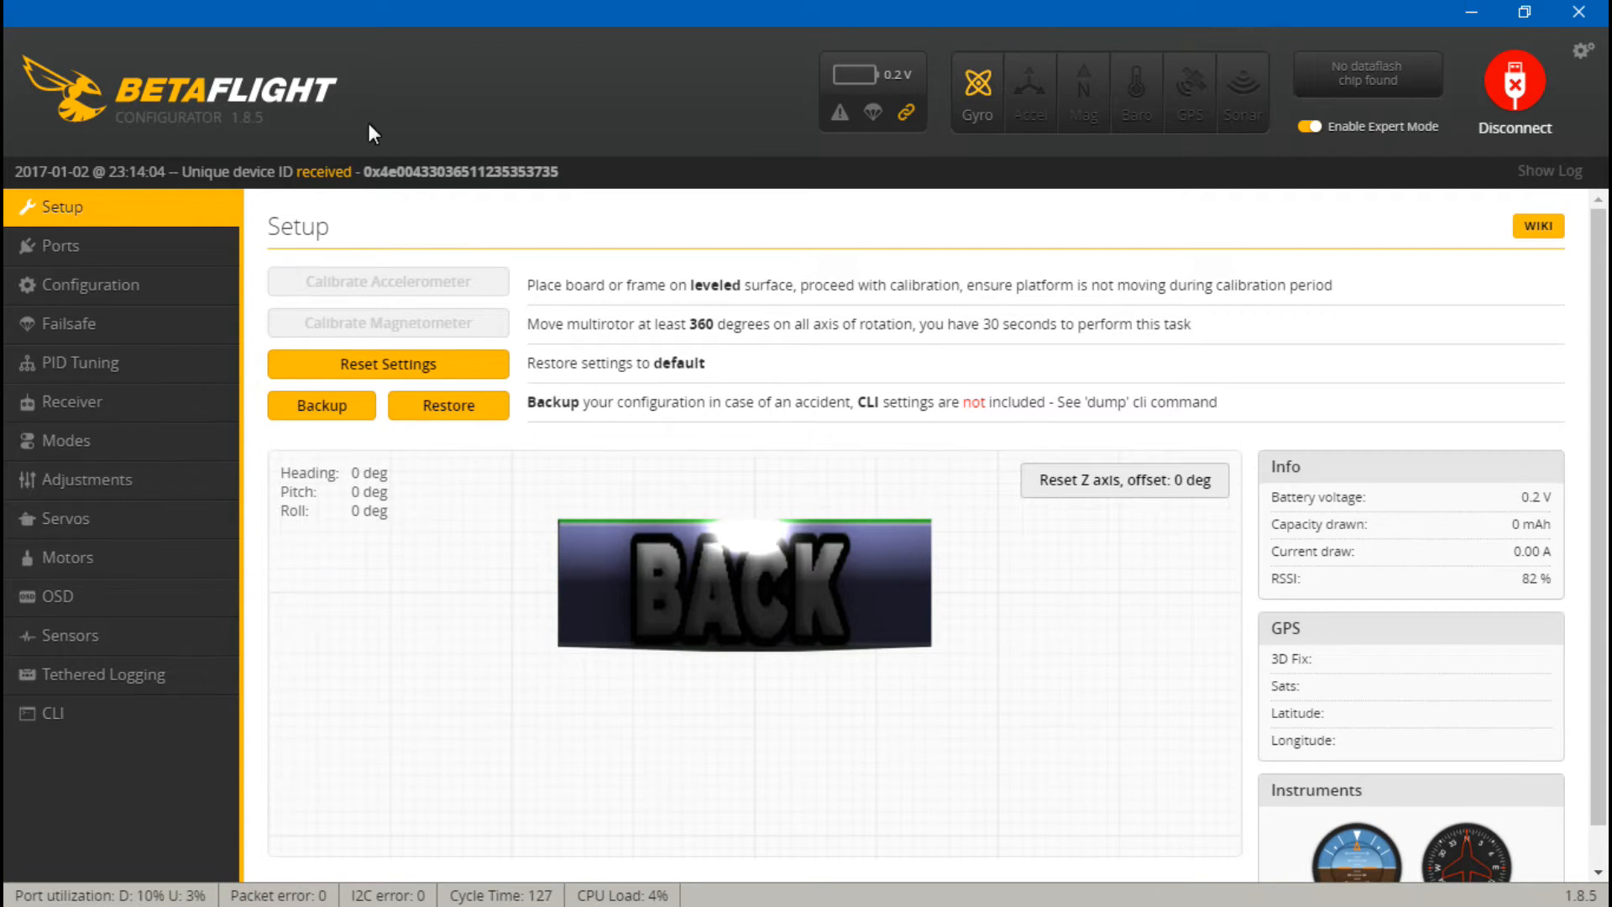
# Show the OSD tab with its element toggles and ROL, PIT, YAW preview
pyautogui.click(58, 596)
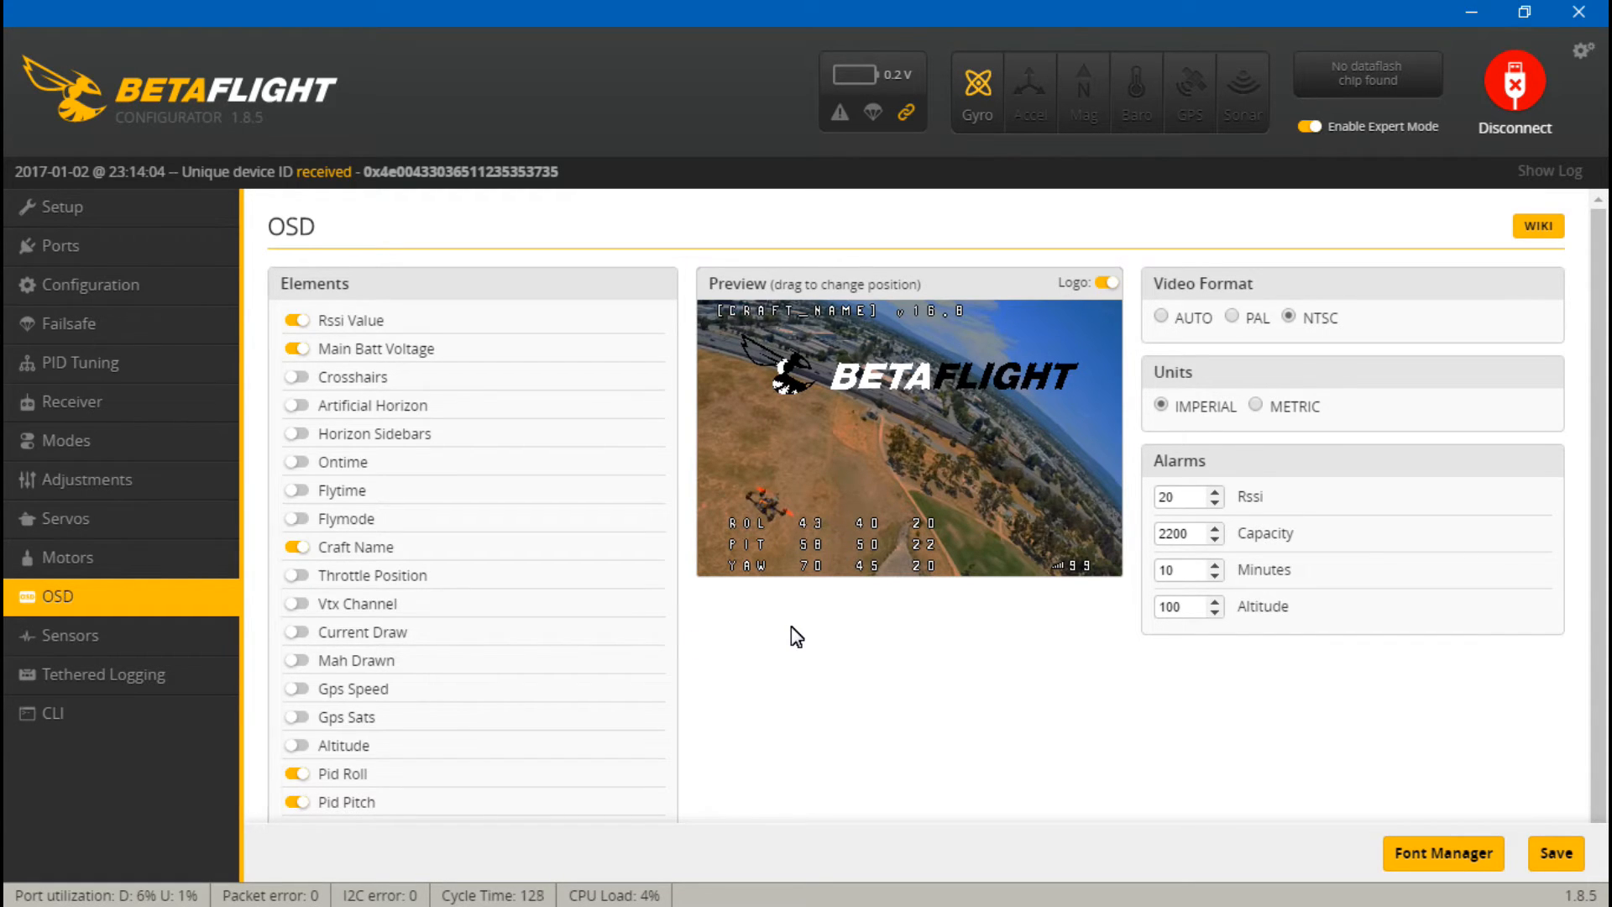
pyautogui.moveTo(690, 643)
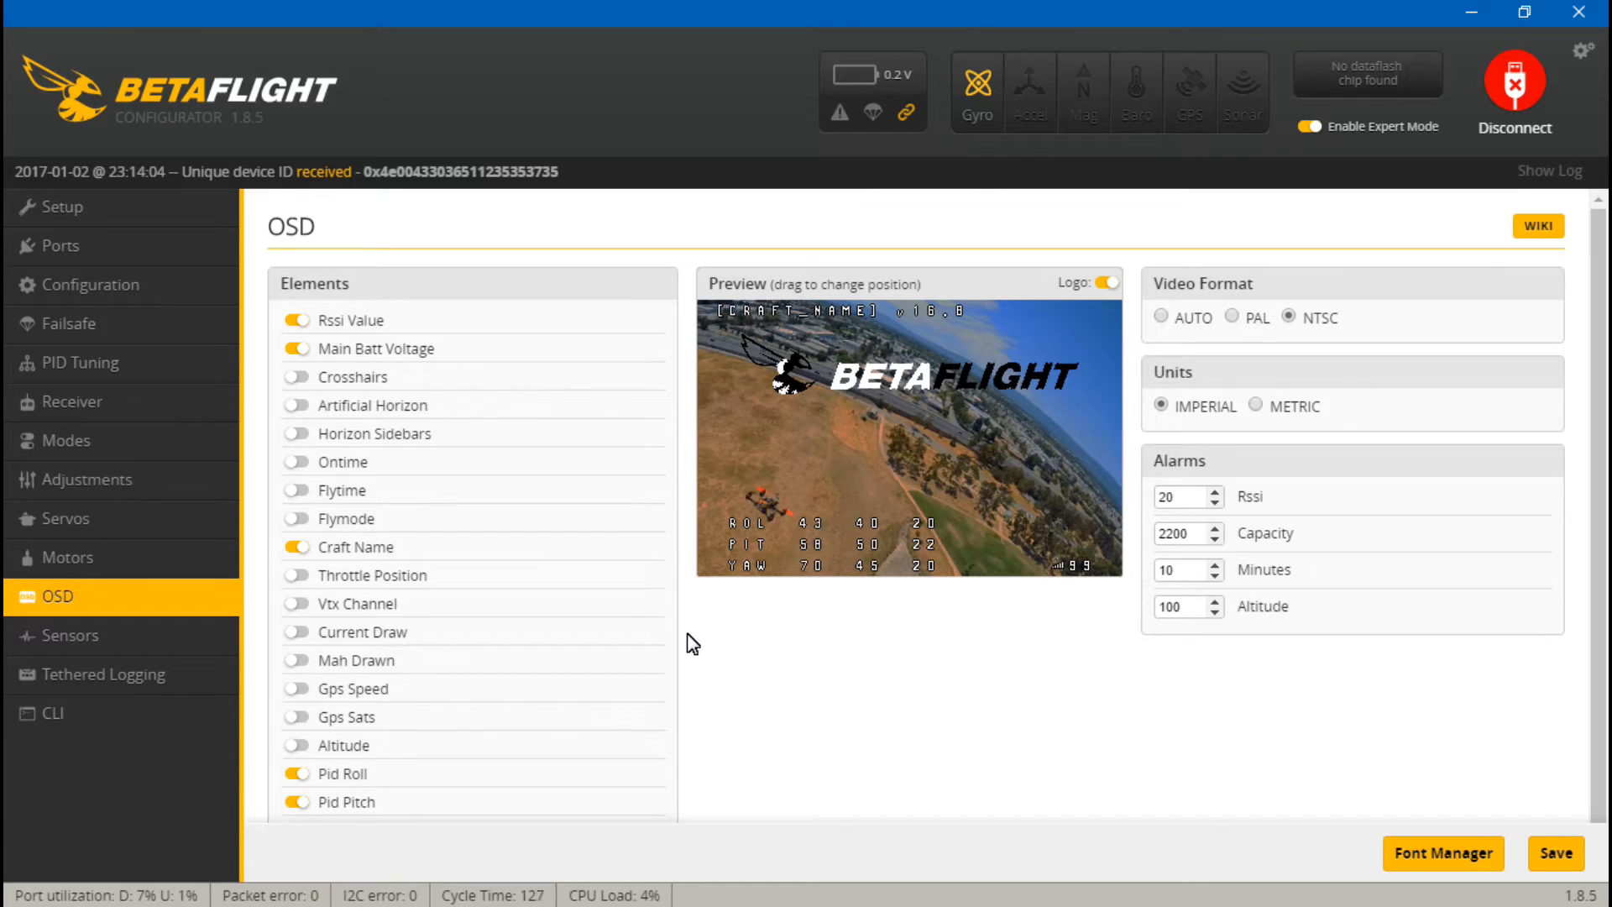
pyautogui.moveTo(762, 585)
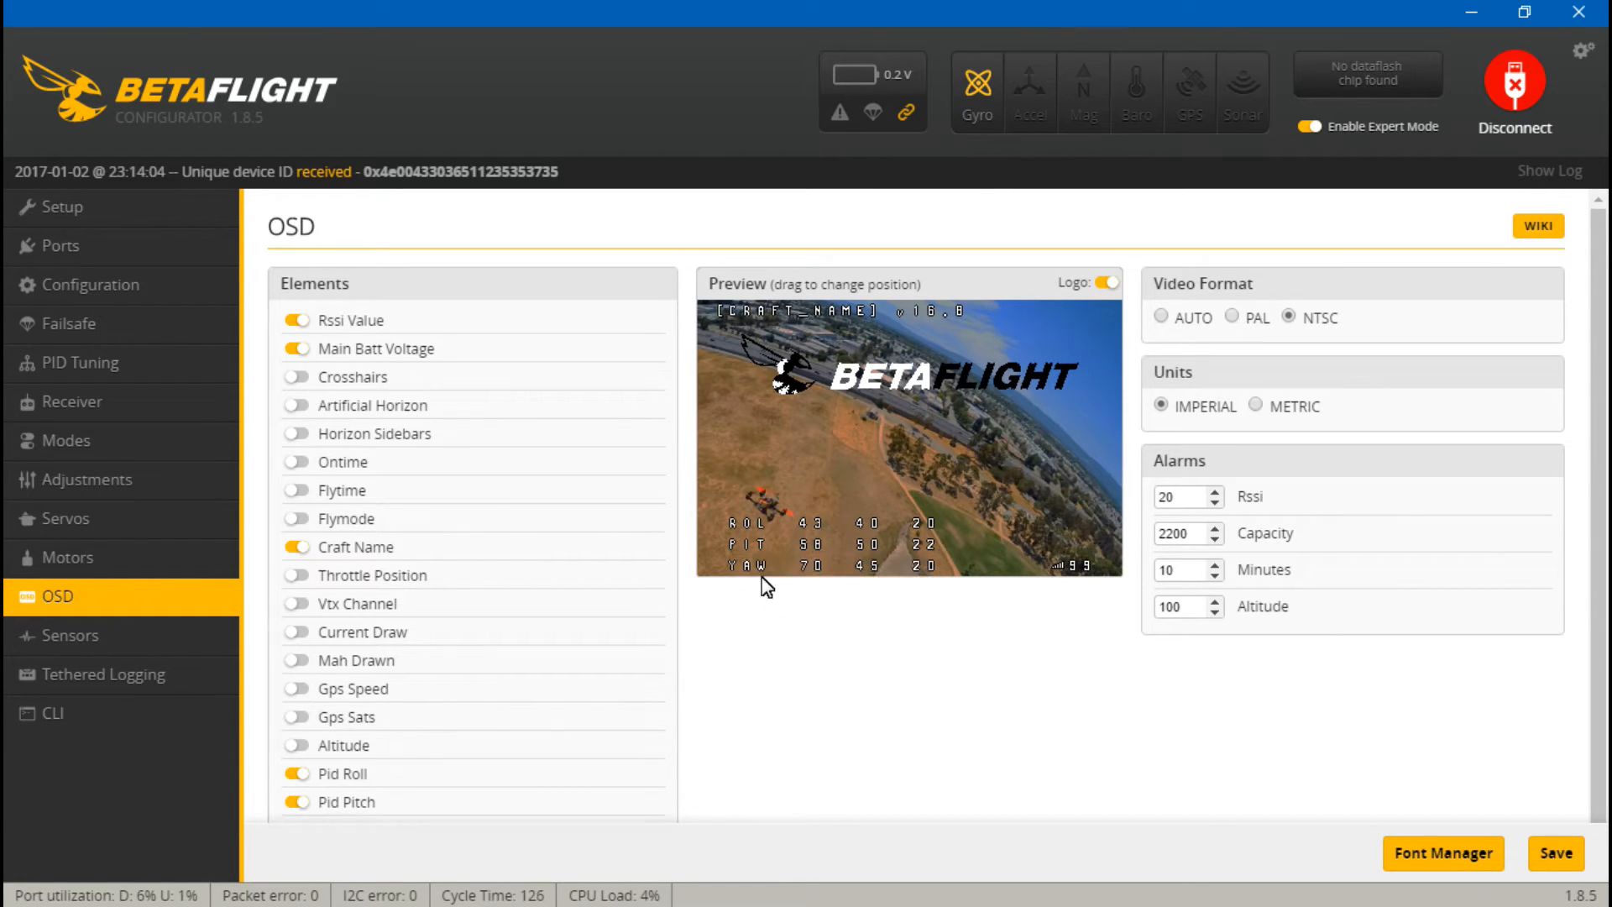
pyautogui.moveTo(101, 480)
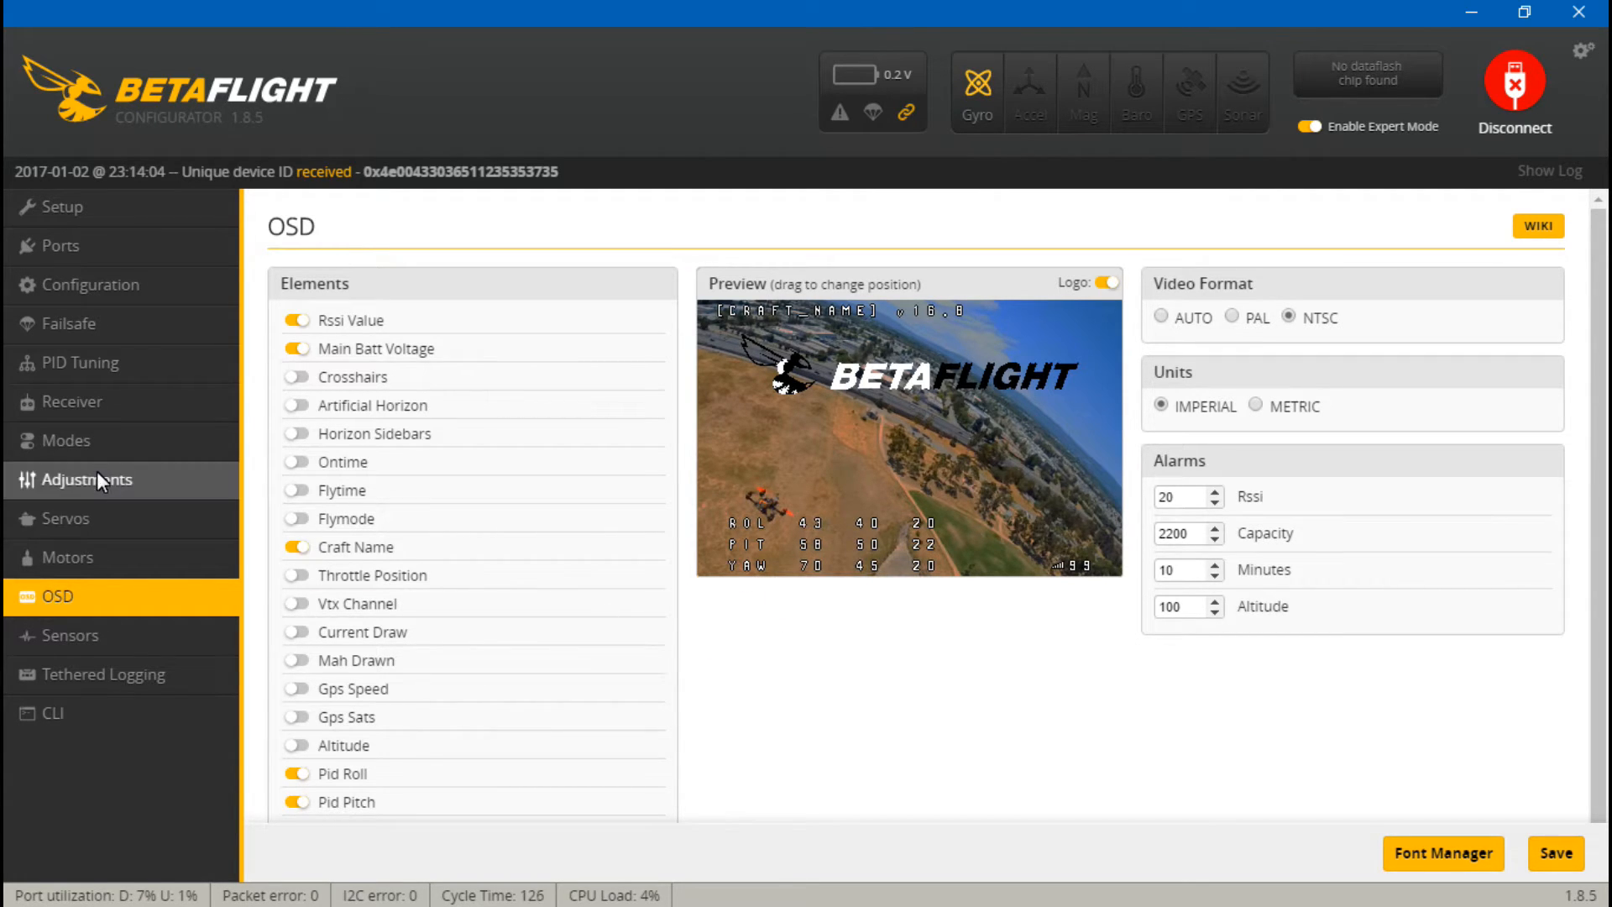
# Review the Adjustments tab's PID switch ranges on AUX 4, AUX 7 and AUX 9
pyautogui.click(87, 479)
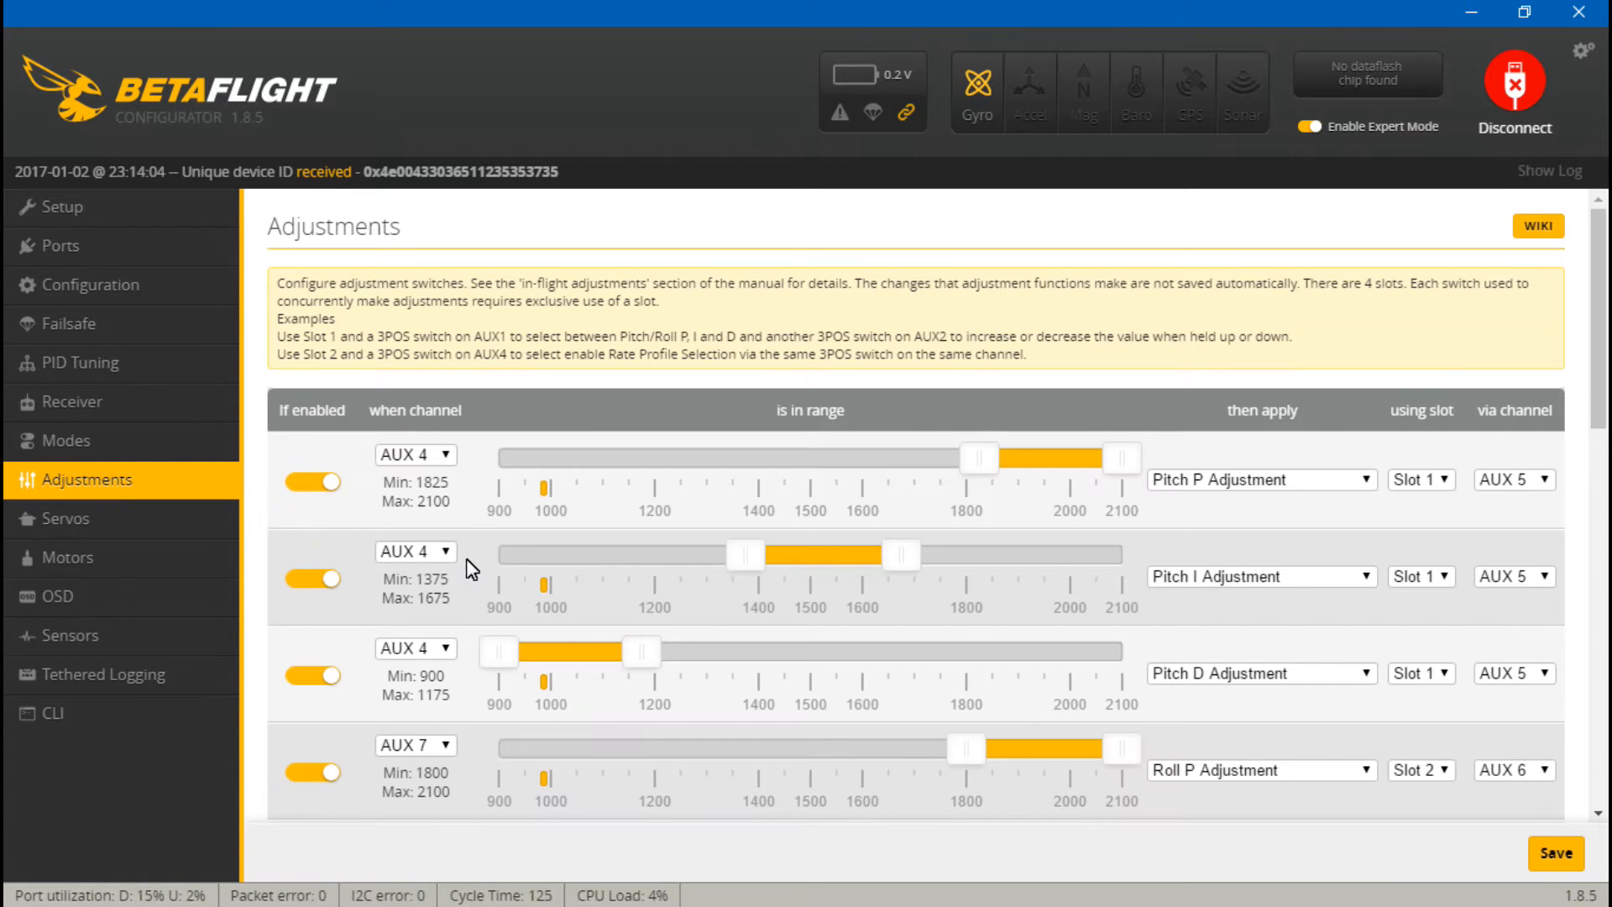
pyautogui.scroll(-3)
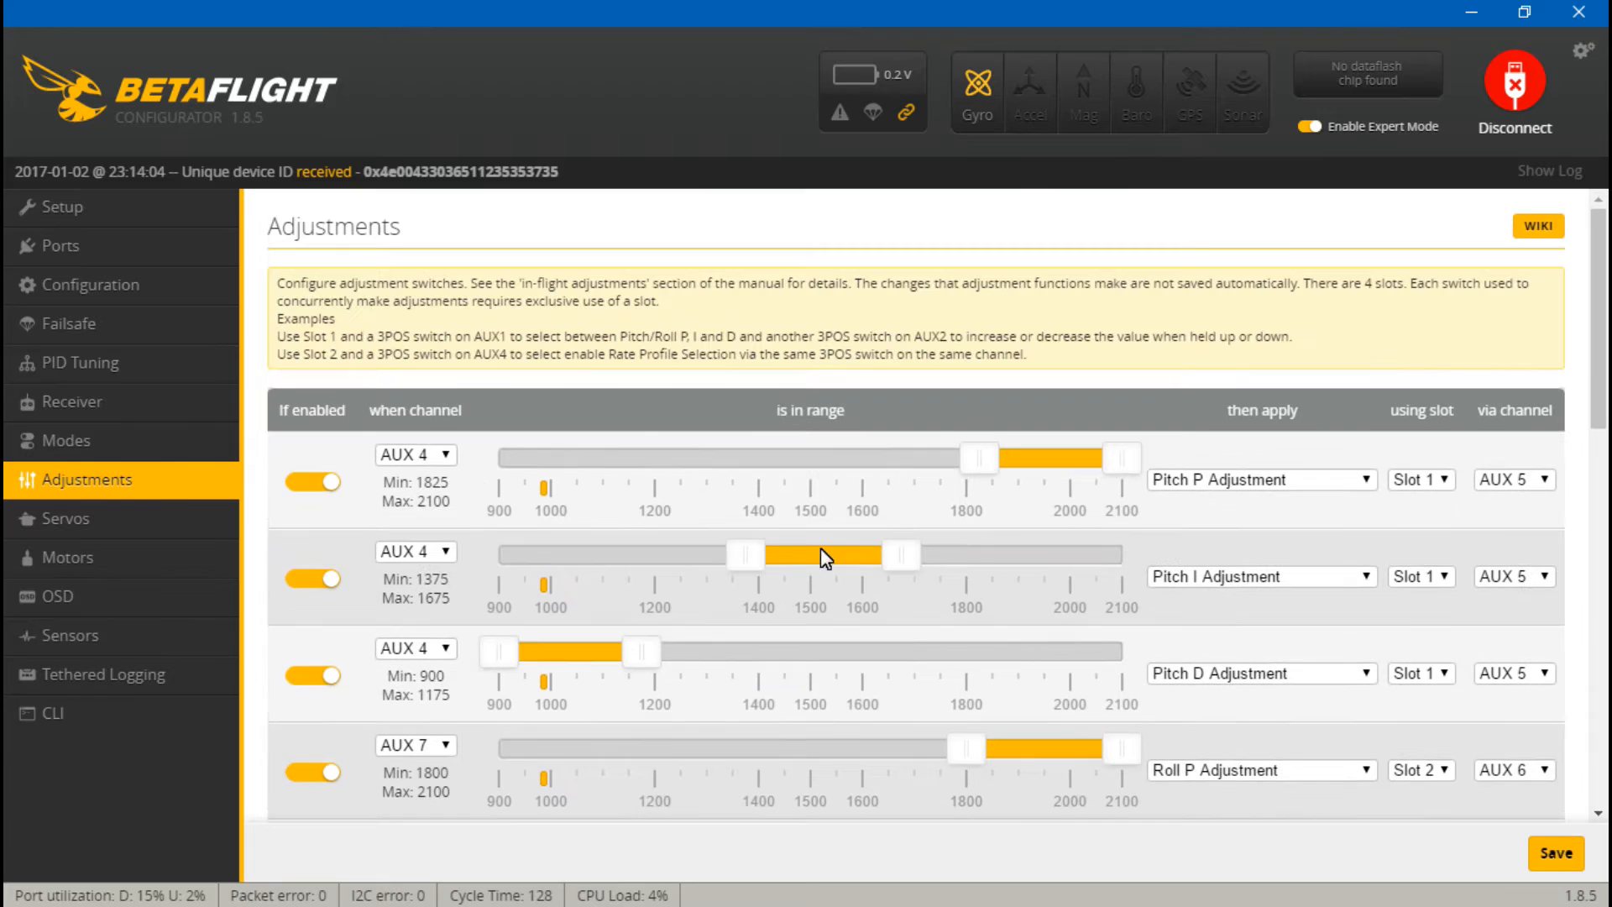
pyautogui.scroll(-3)
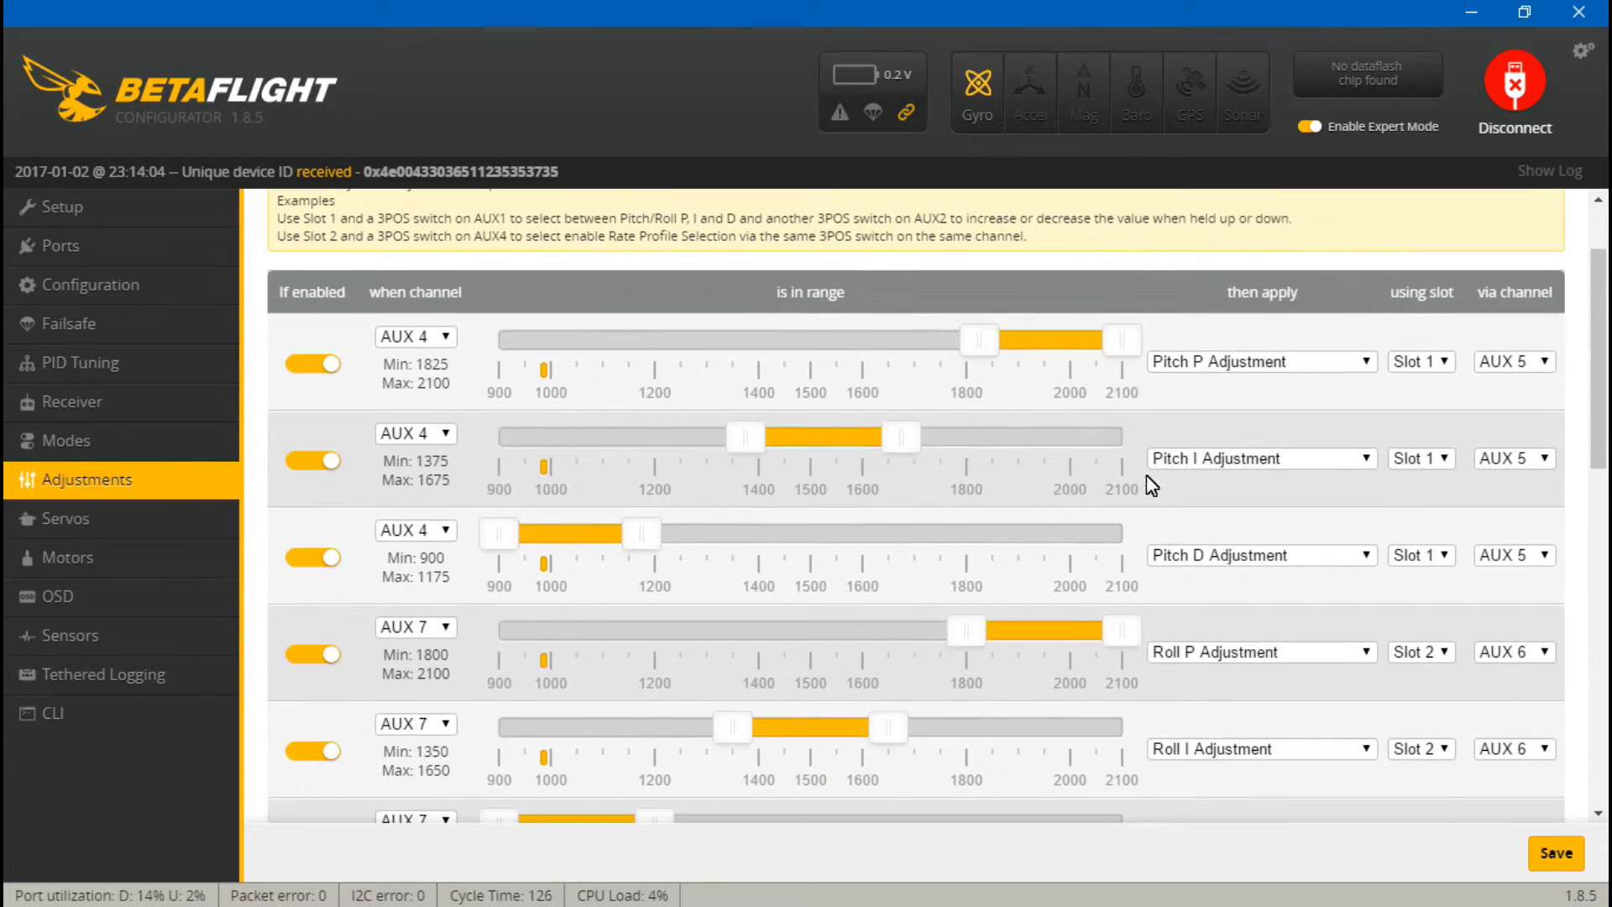
pyautogui.scroll(-3)
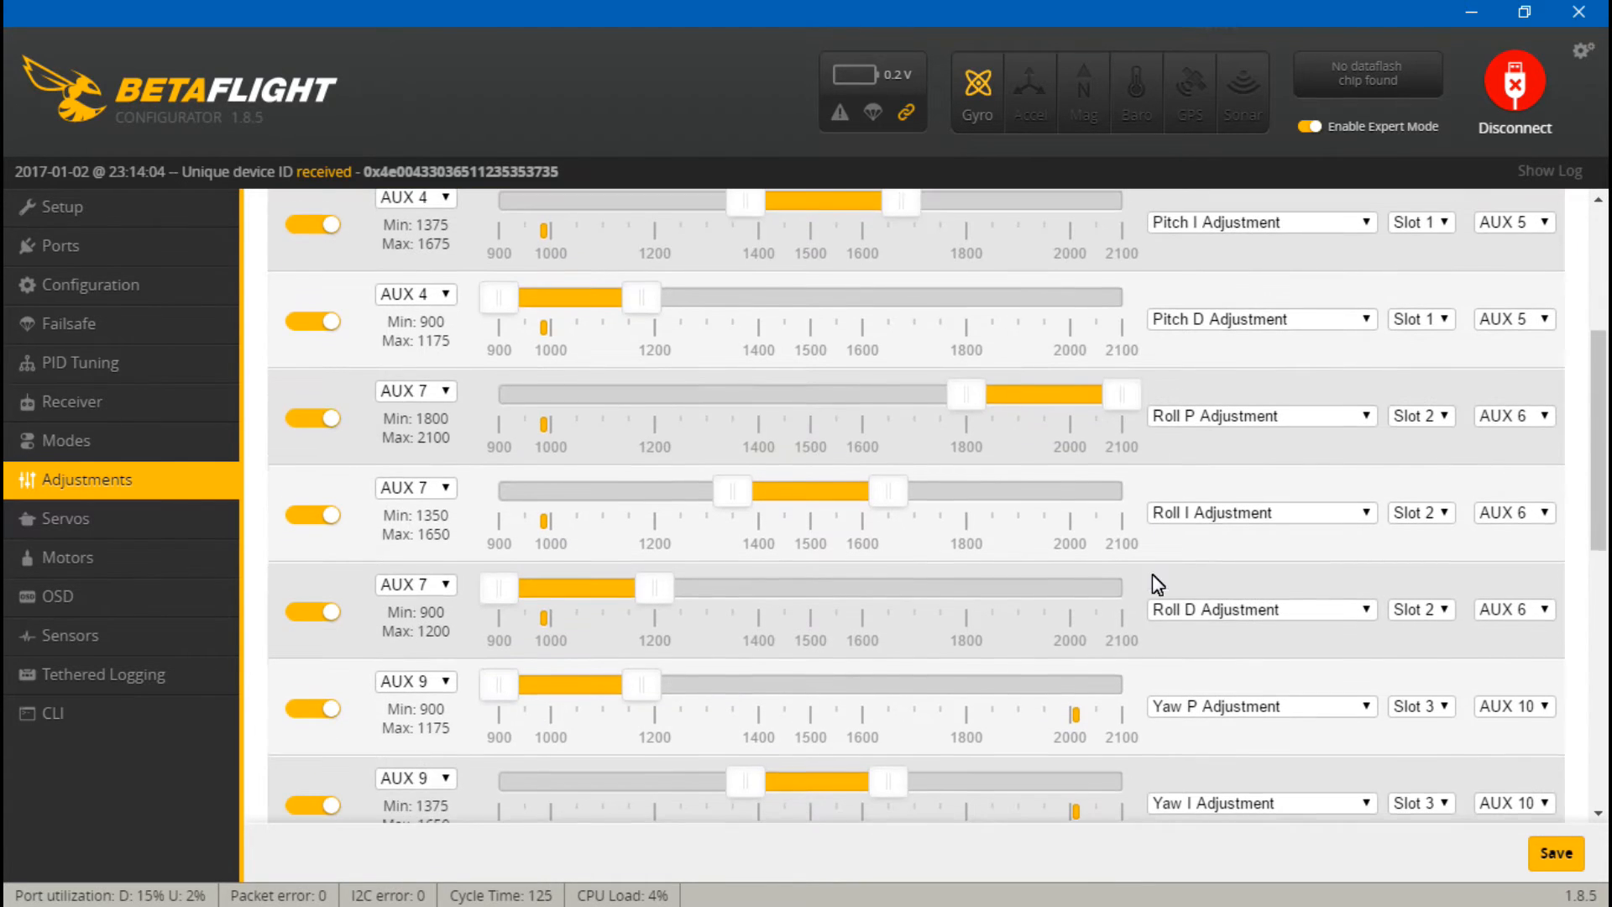
pyautogui.scroll(-3)
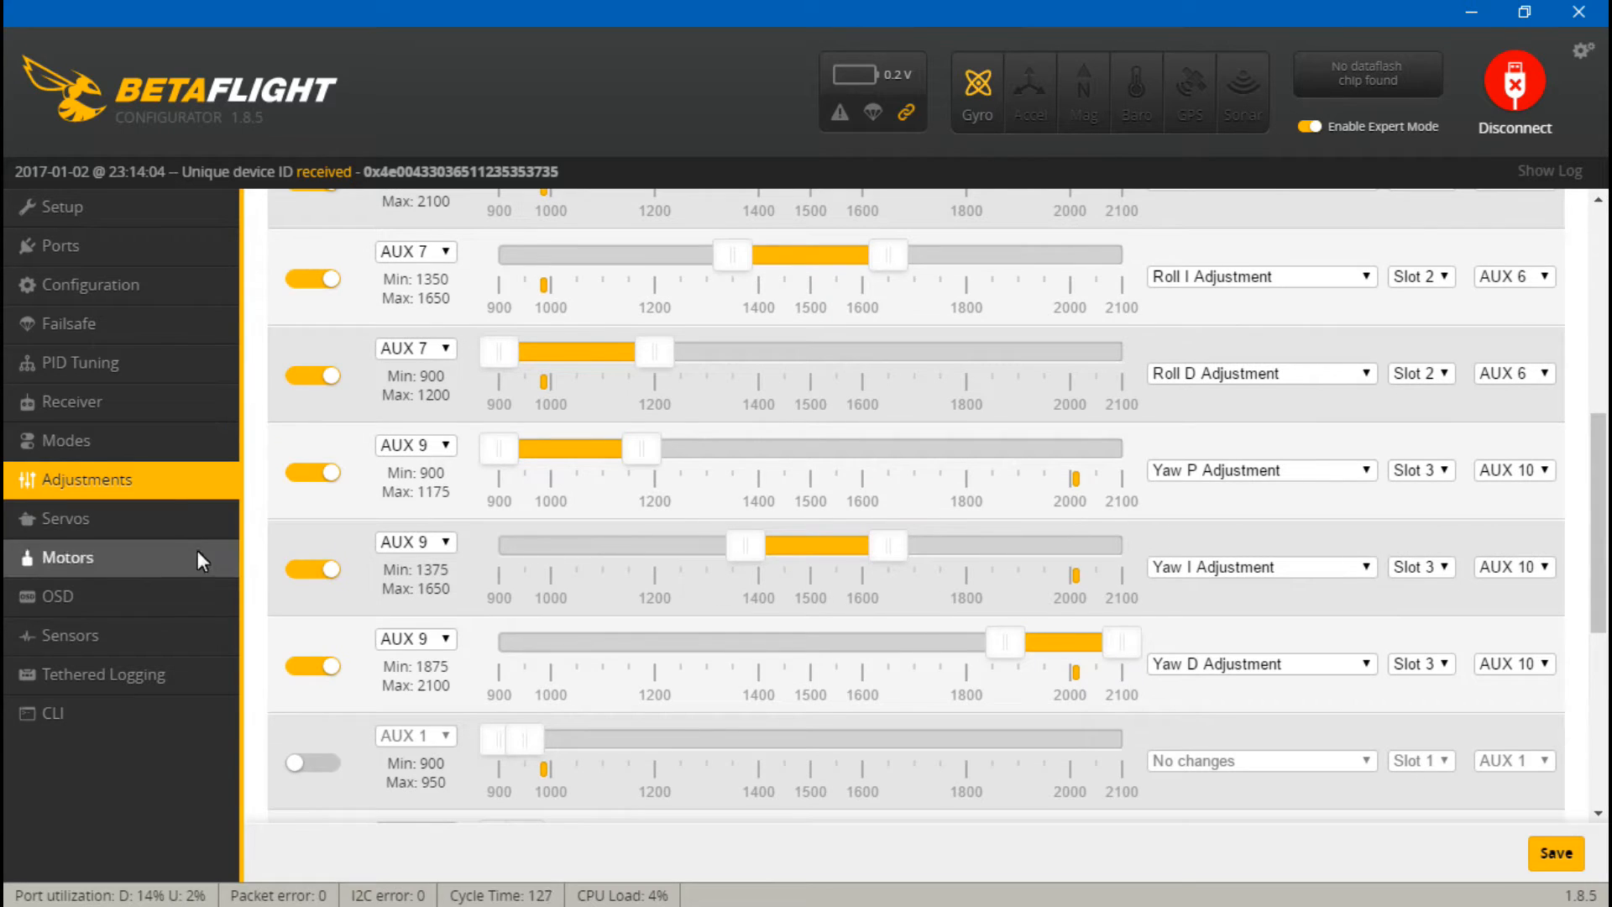
pyautogui.moveTo(96, 603)
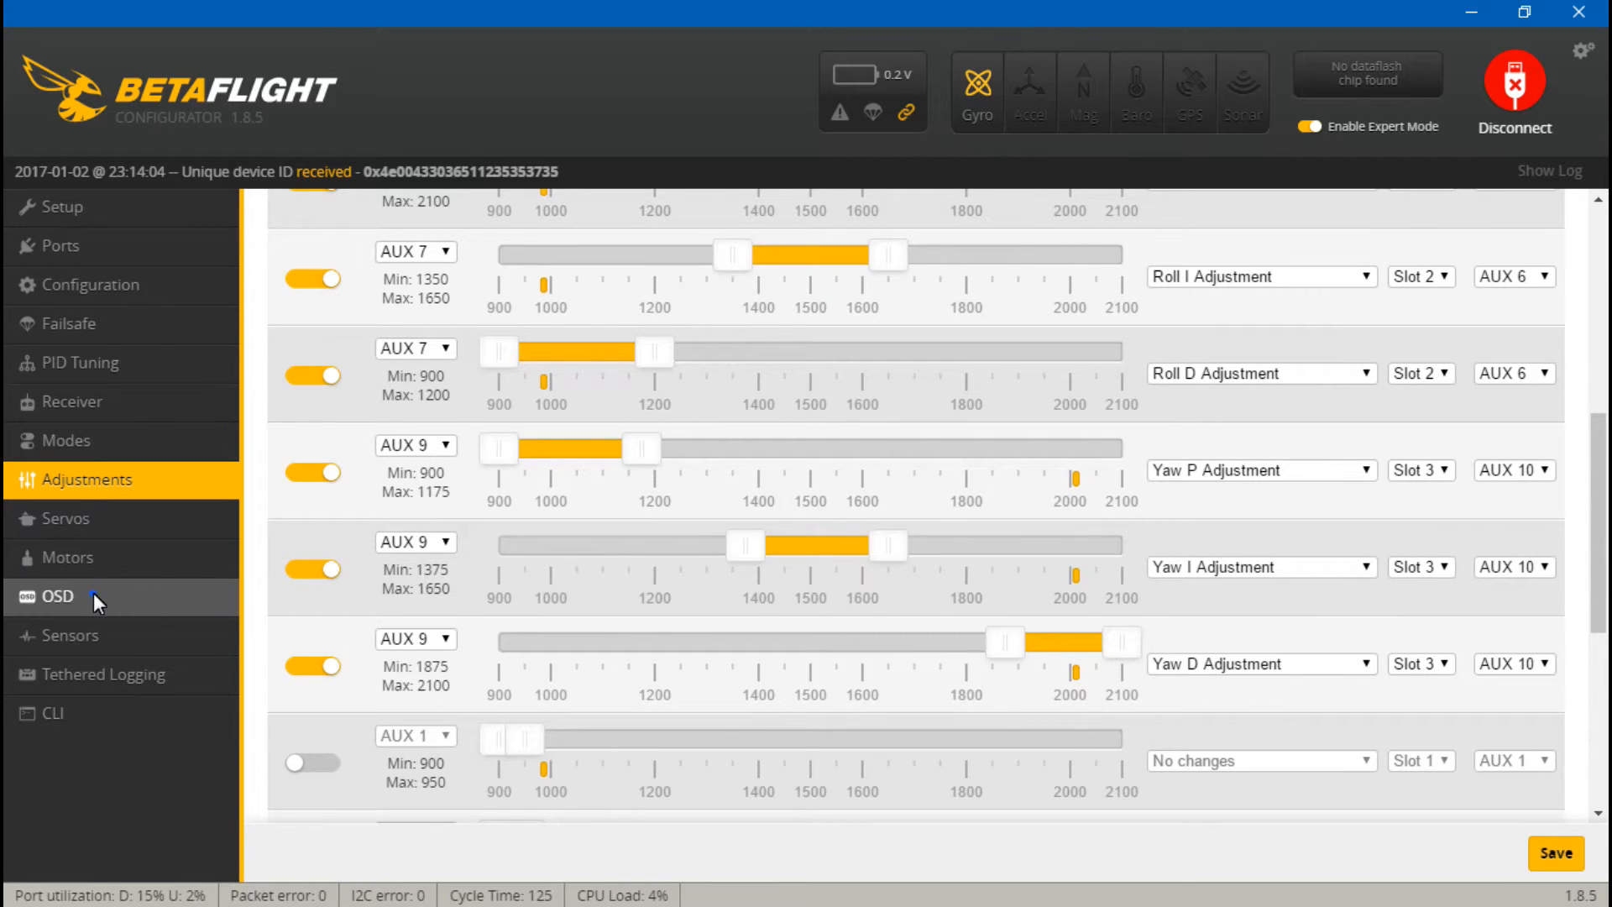
# Return to the OSD tab to view the PID overlay preview
pyautogui.click(53, 597)
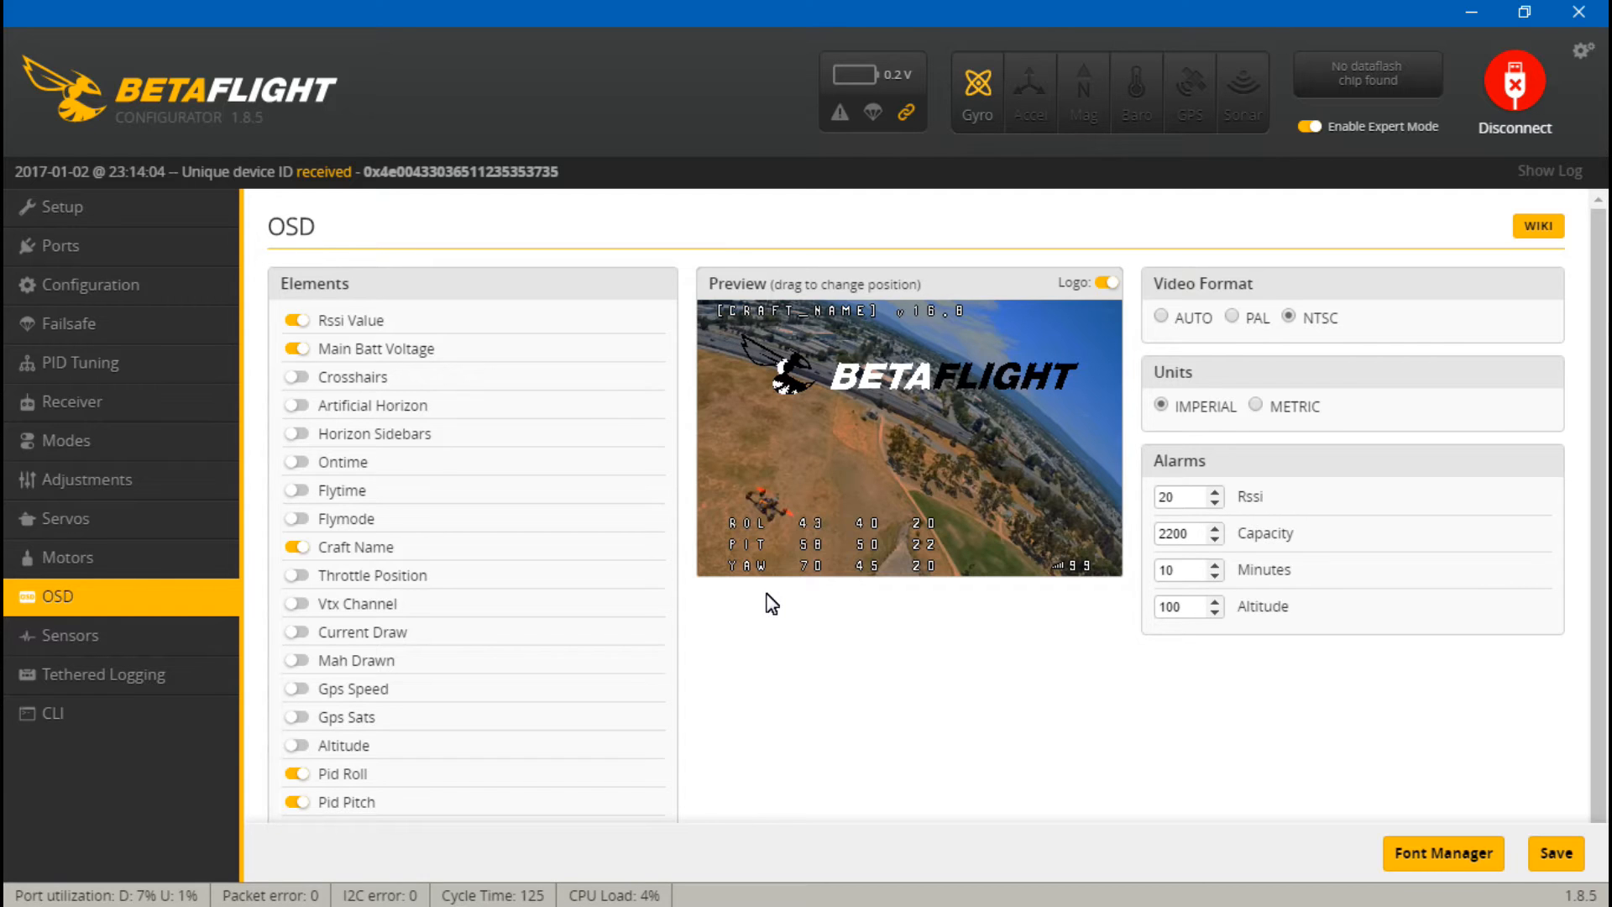
pyautogui.moveTo(84, 233)
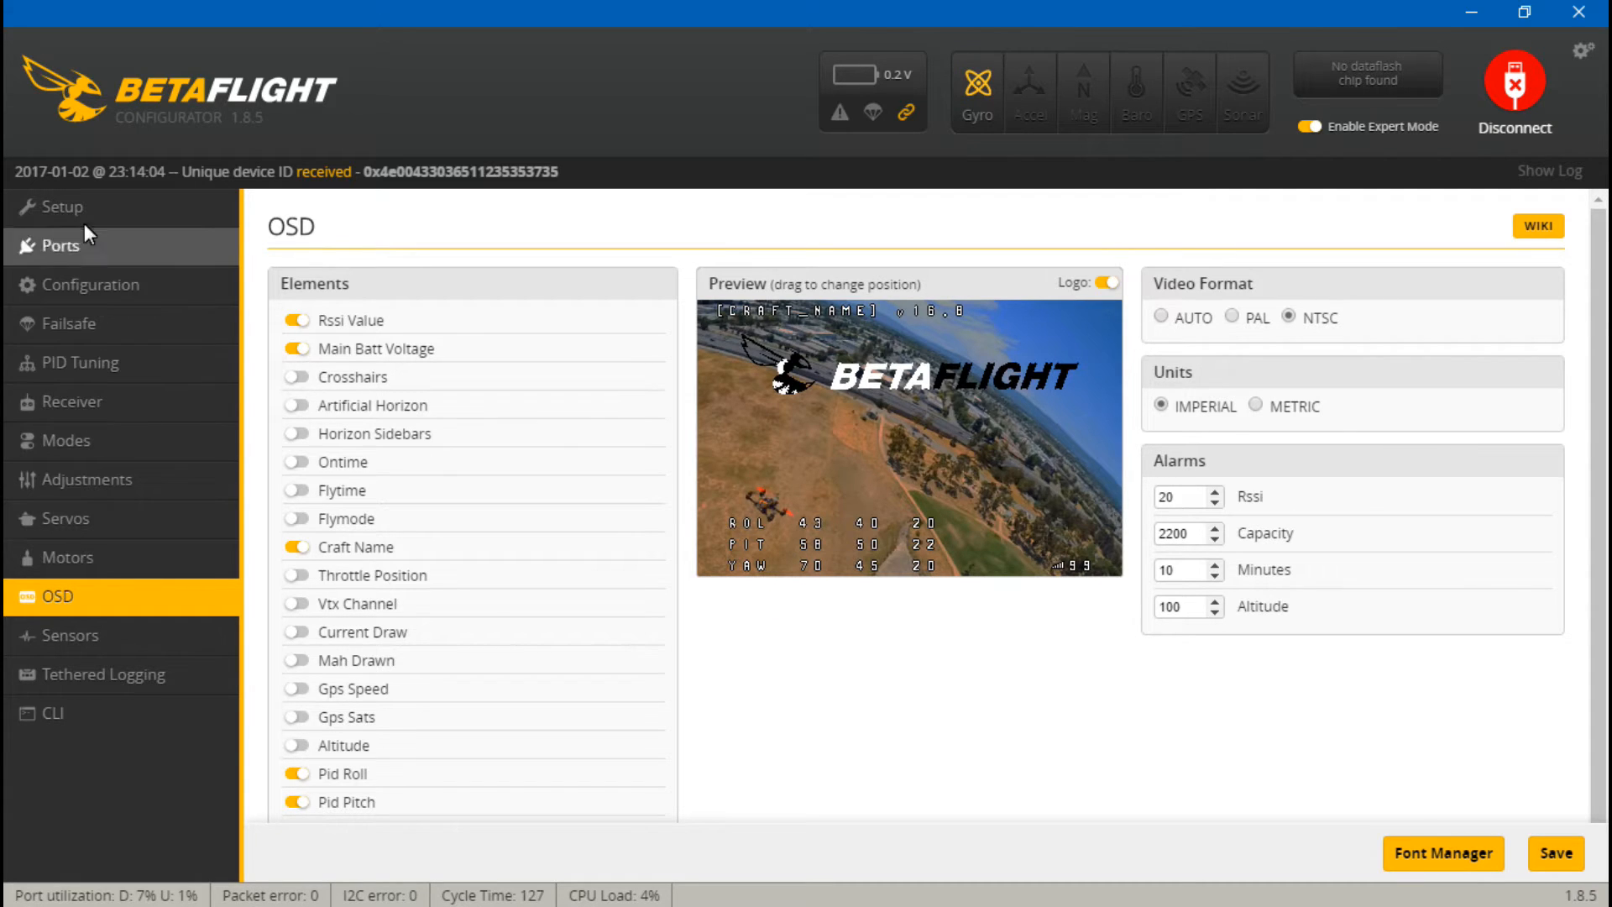
pyautogui.moveTo(750, 680)
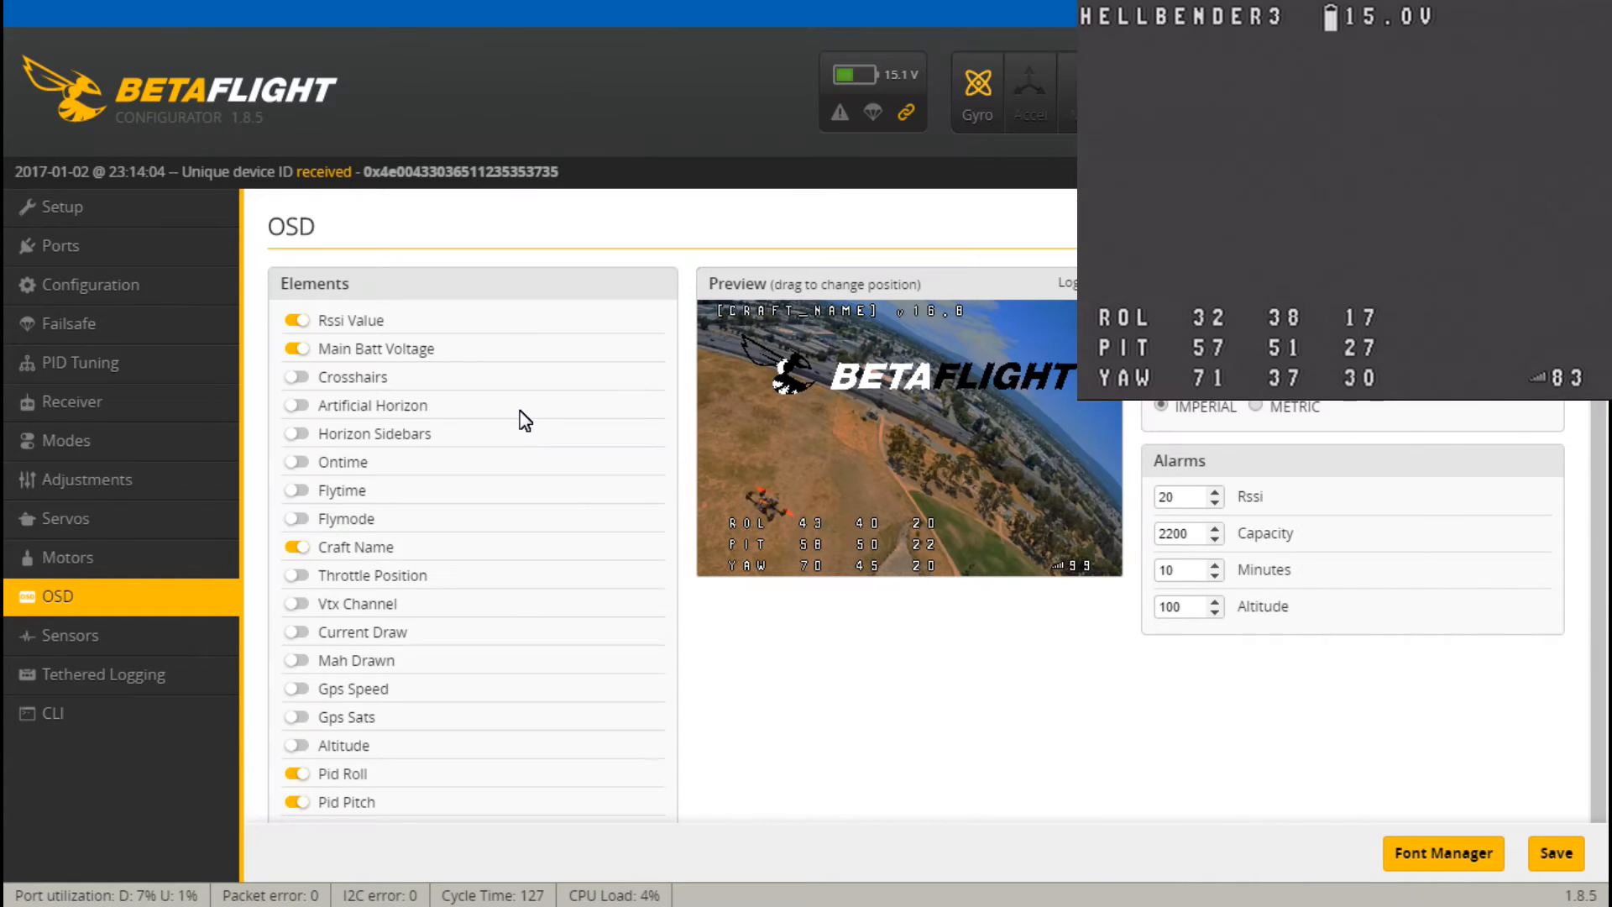
pyautogui.moveTo(490, 406)
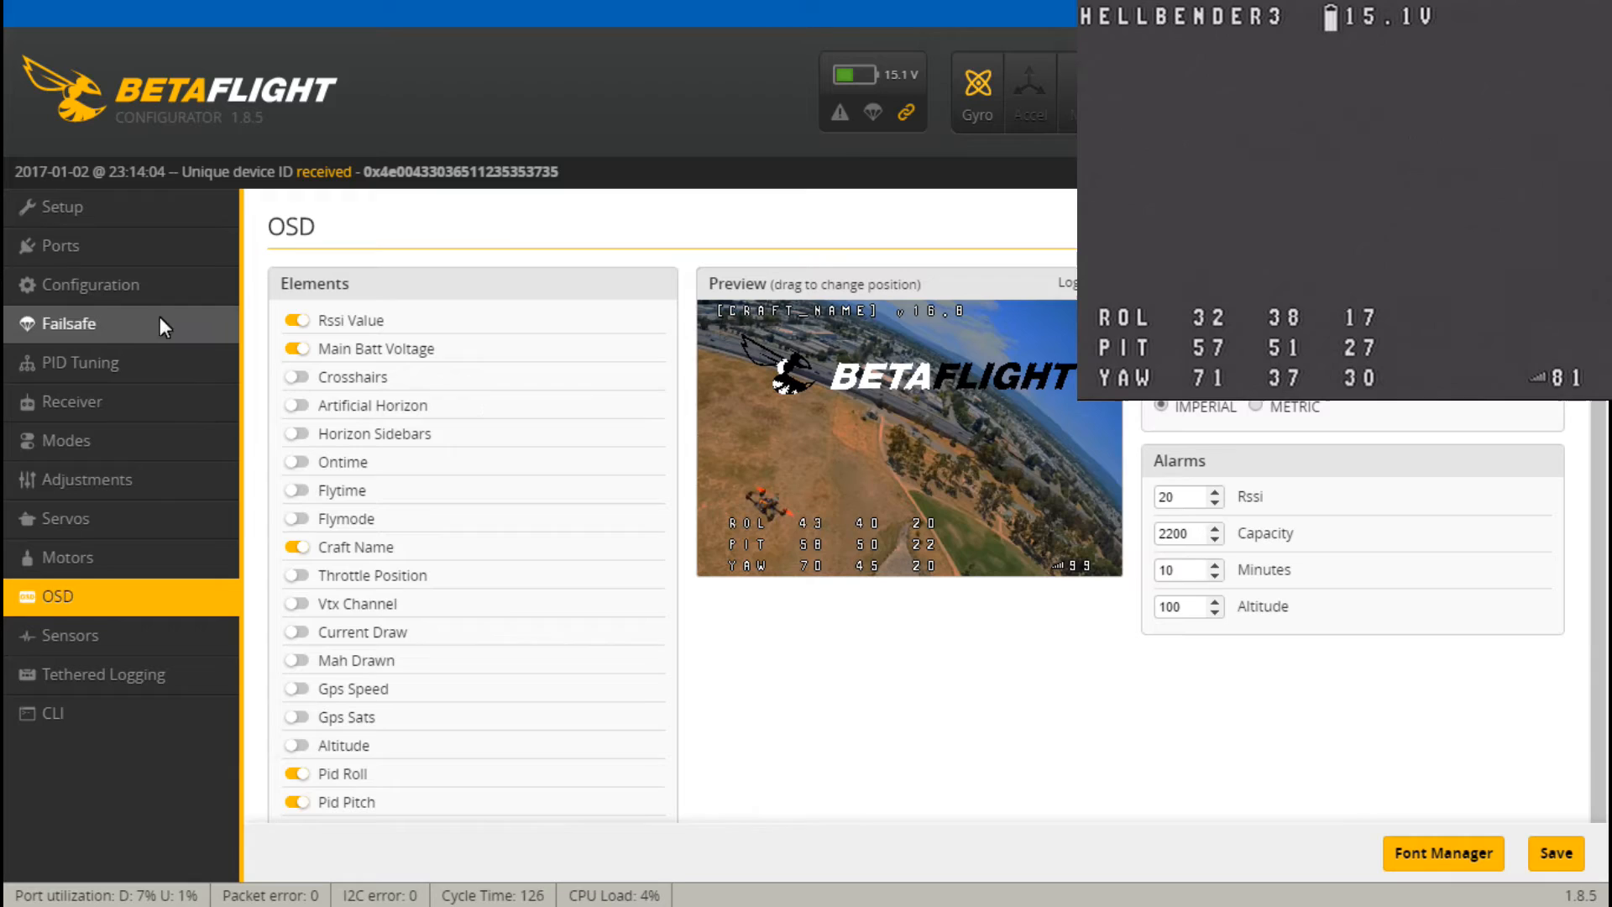
# Show PID Tuning values (roll 32/38/17, pitch 57/51/27, yaw 71/37) against the OSD
pyautogui.click(81, 363)
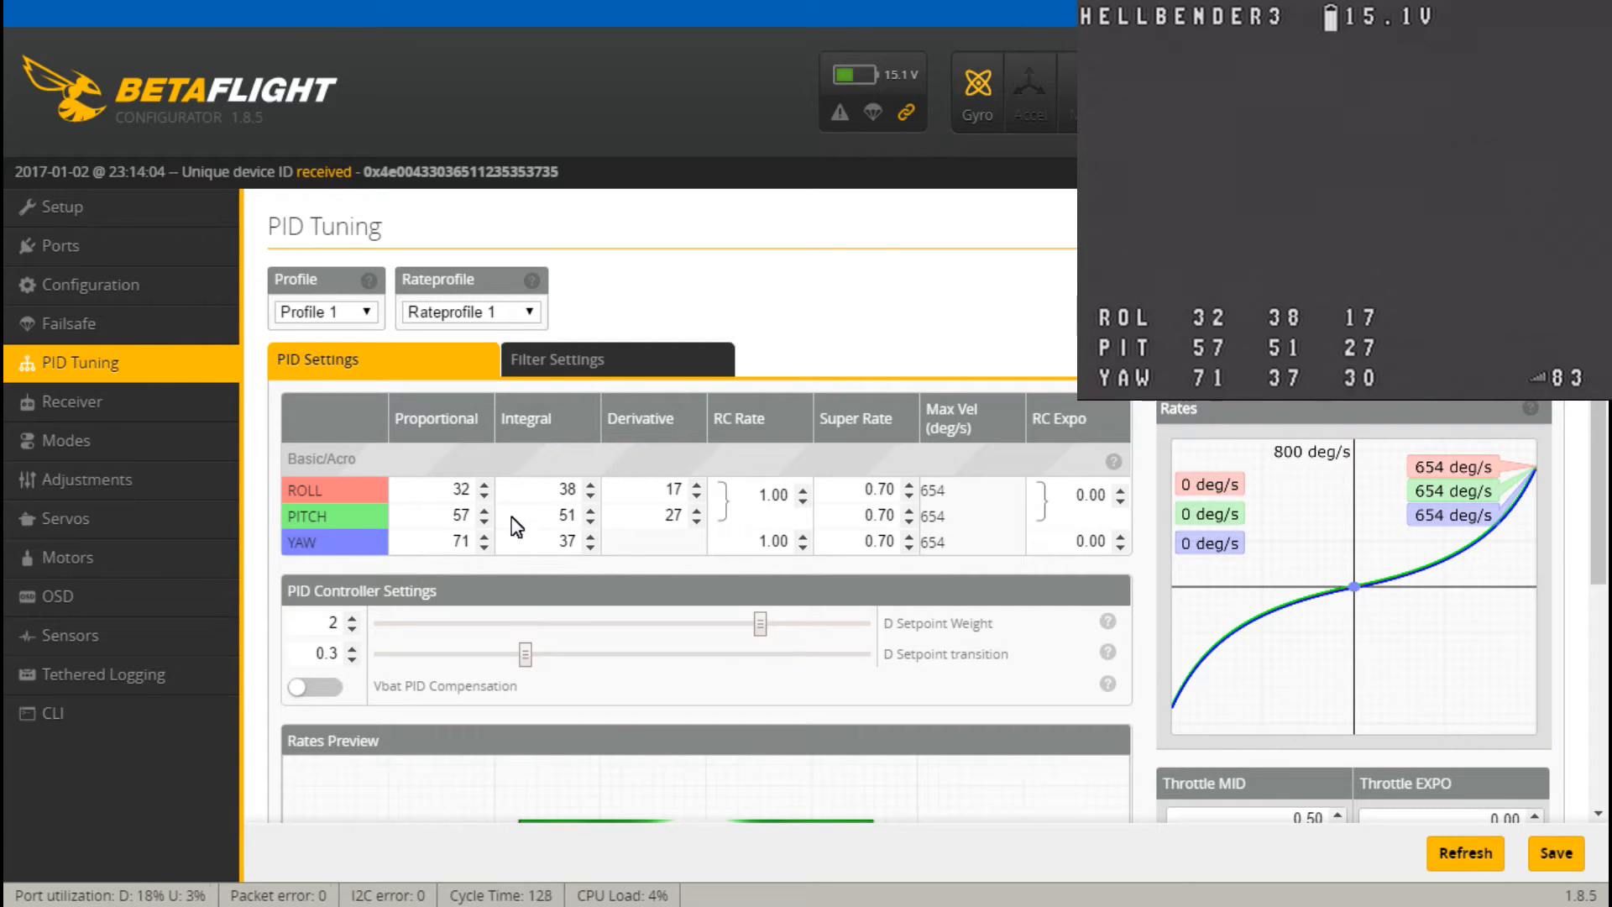
pyautogui.moveTo(538, 535)
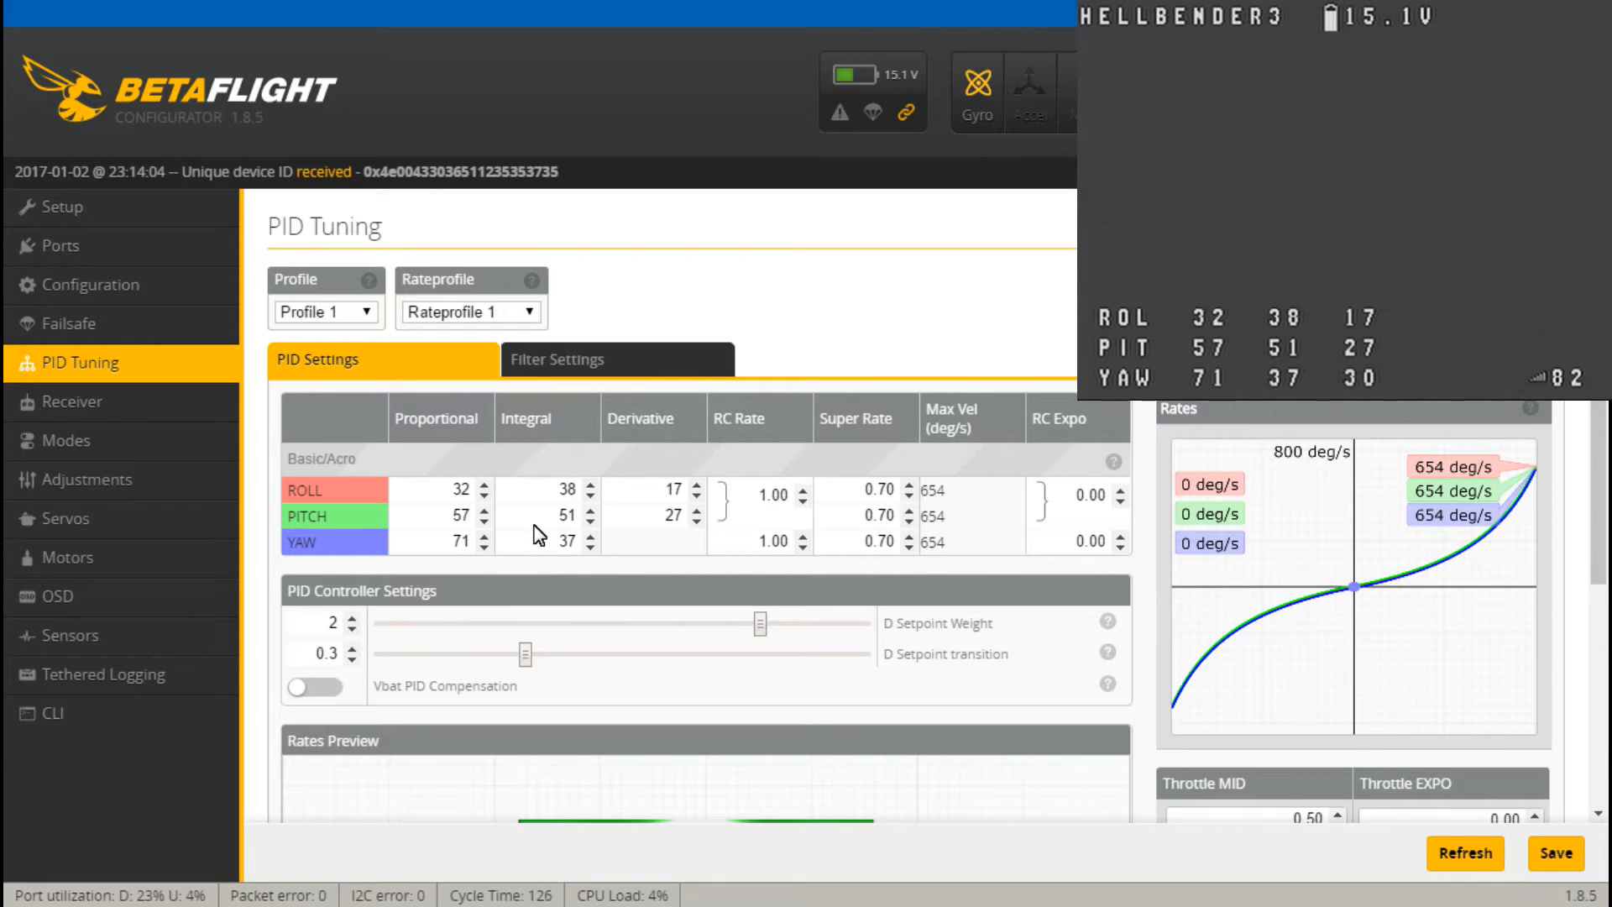
pyautogui.moveTo(634, 597)
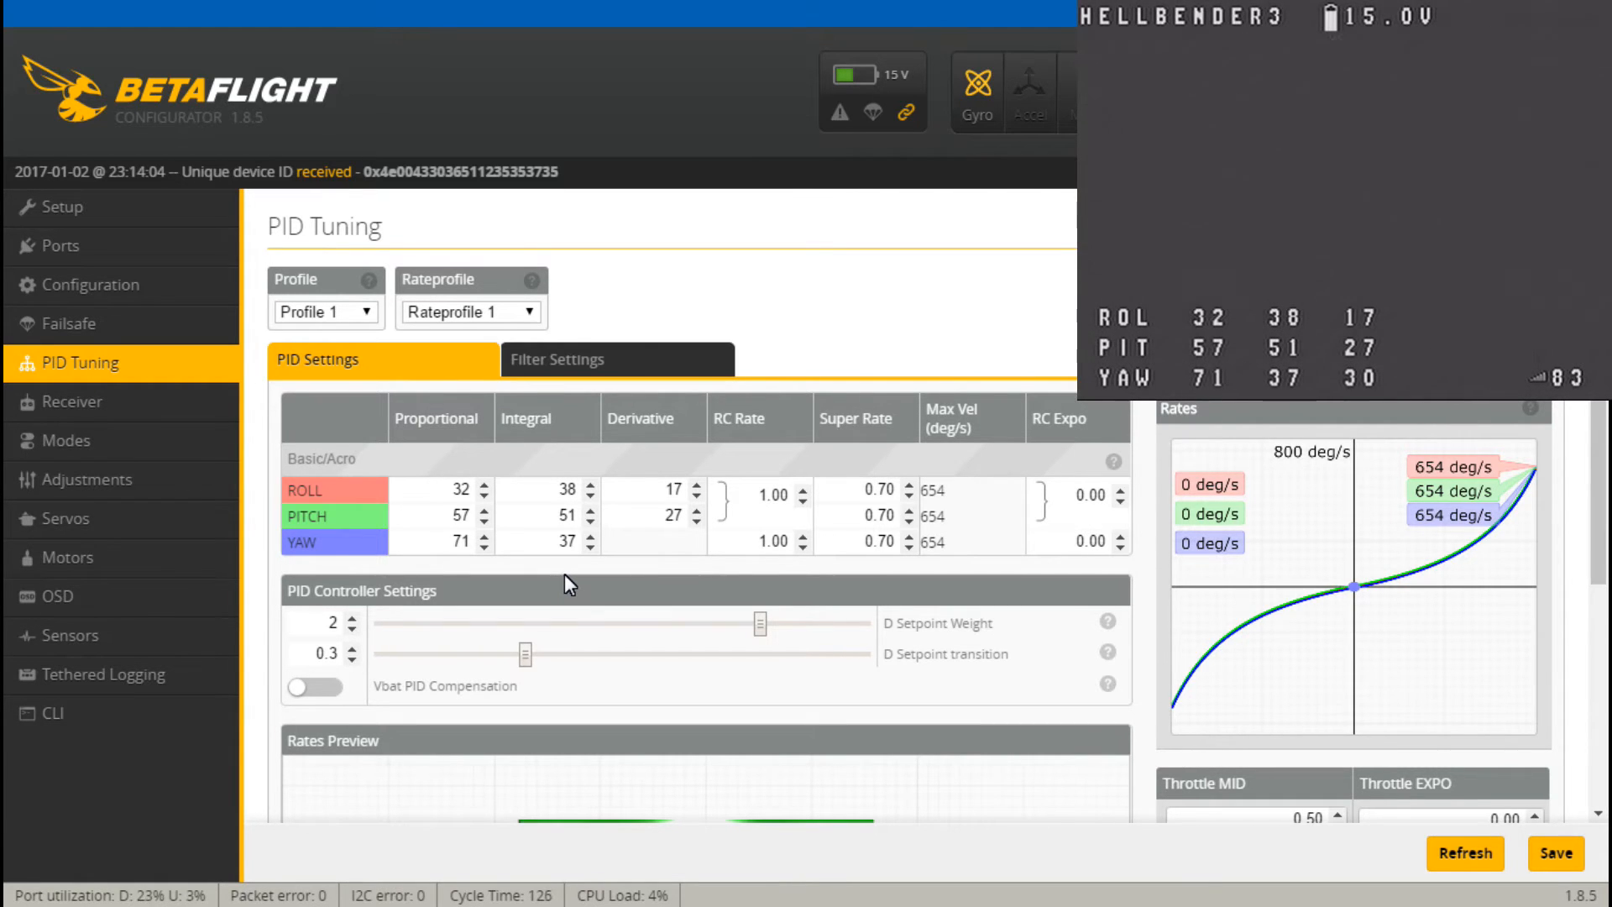
pyautogui.moveTo(151, 600)
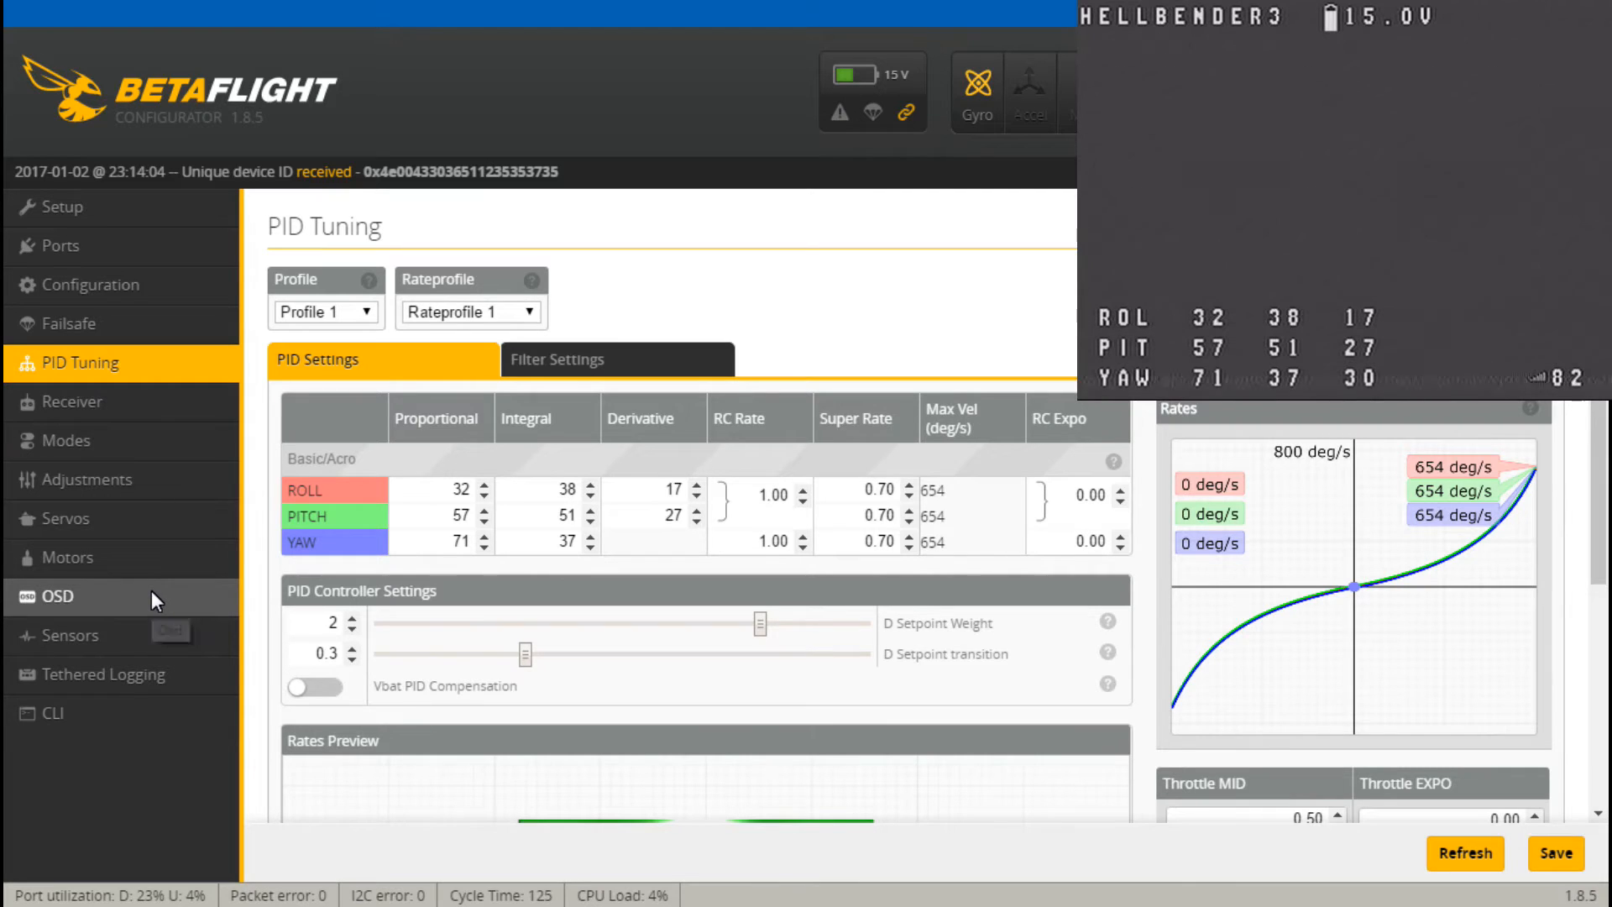
# Return to the OSD tab while the goggles show the OSD main menu
pyautogui.click(57, 596)
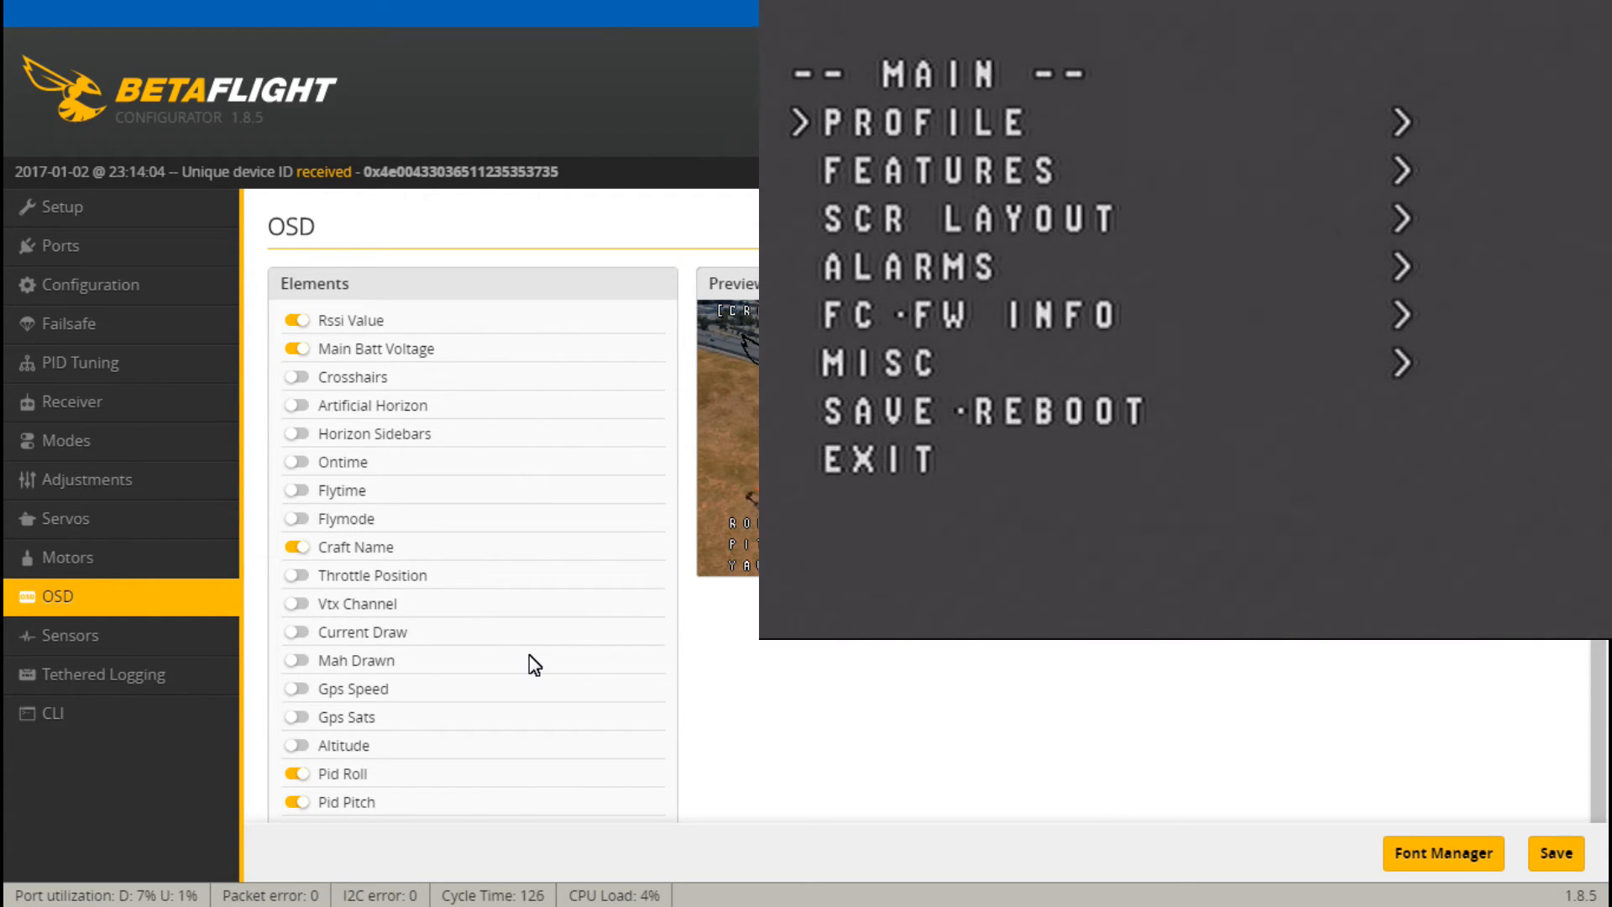
# Show the Setup tab after the OSD PID changes to roll 32/41/21, pitch 57/54/27, yaw 71/39/30
pyautogui.click(918, 122)
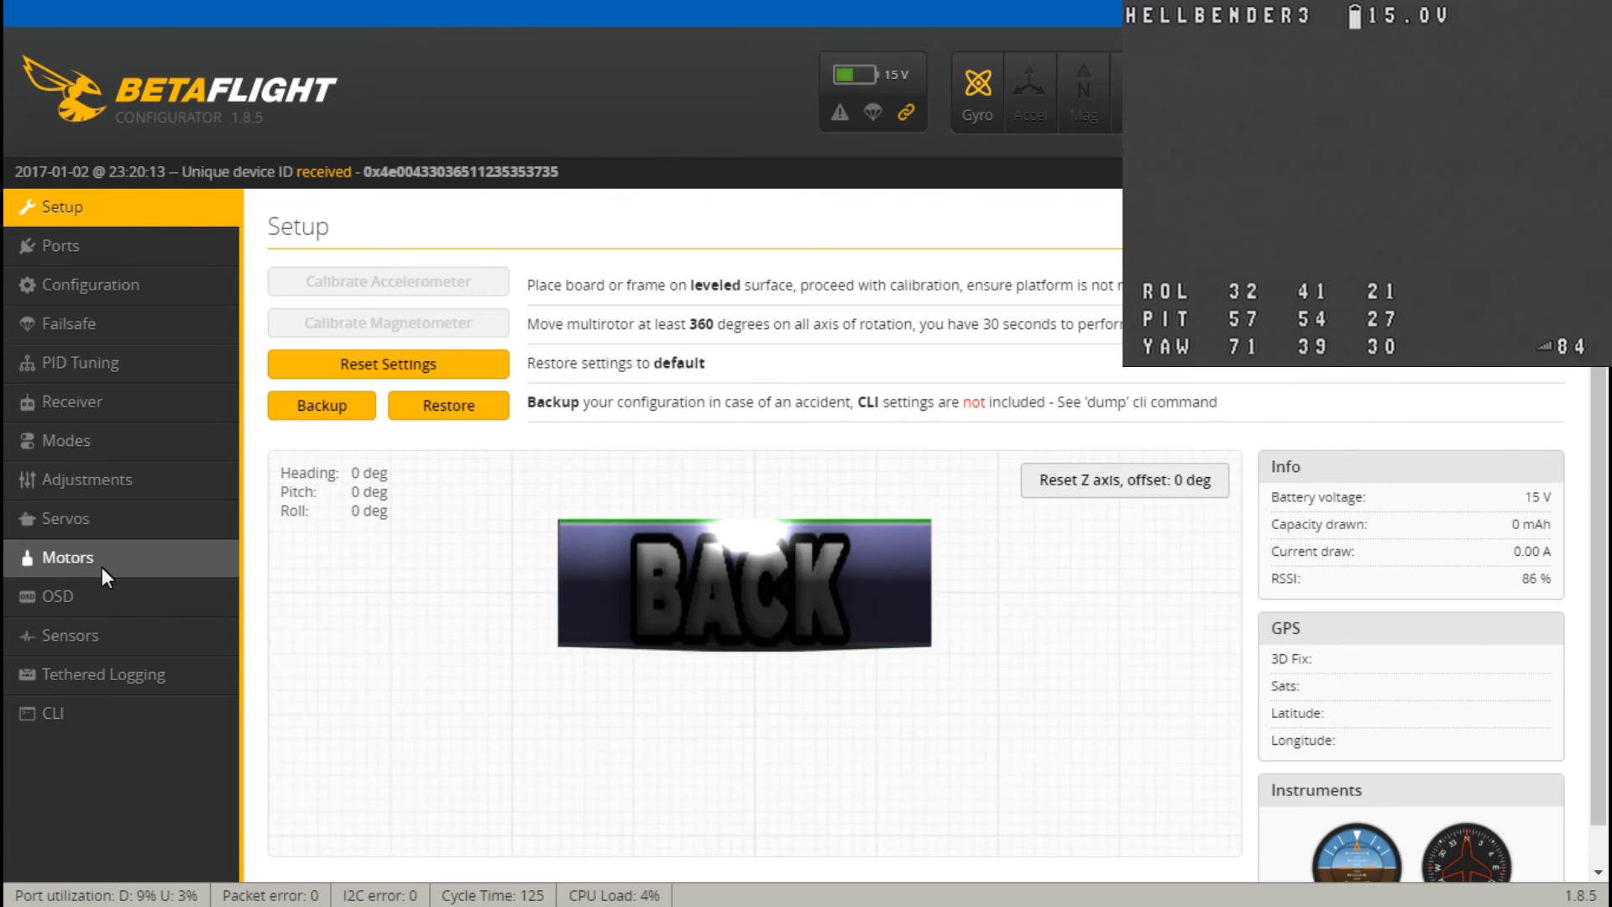
# Toggle between OSD and Adjustments, then review Pitch and Roll ranges on AUX 4 and AUX 7
pyautogui.click(52, 596)
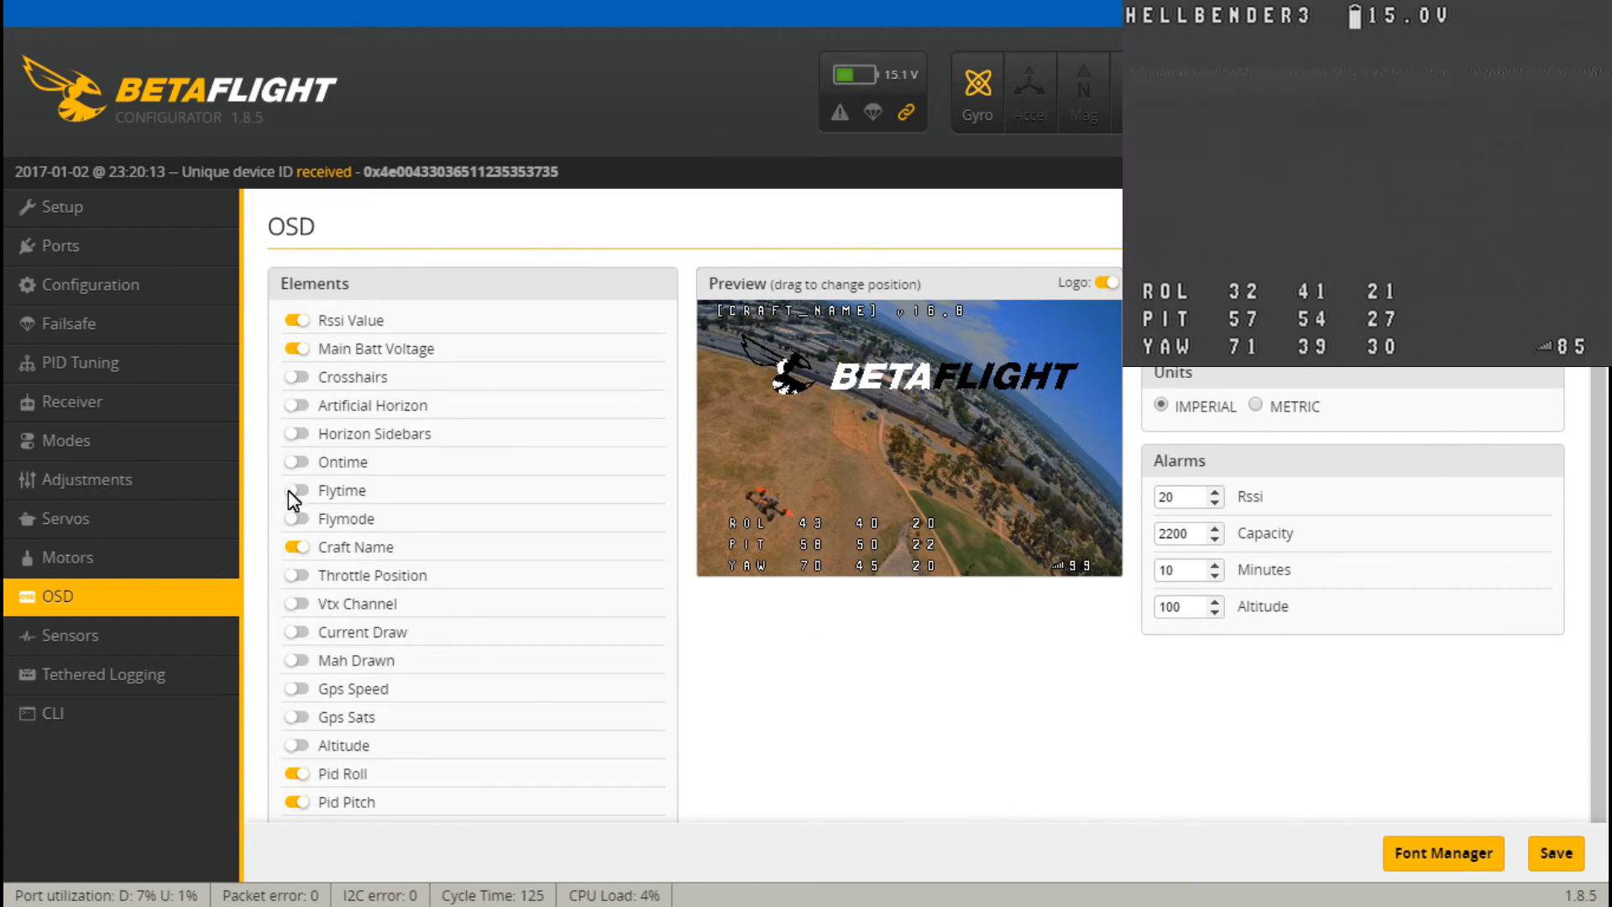
pyautogui.click(85, 480)
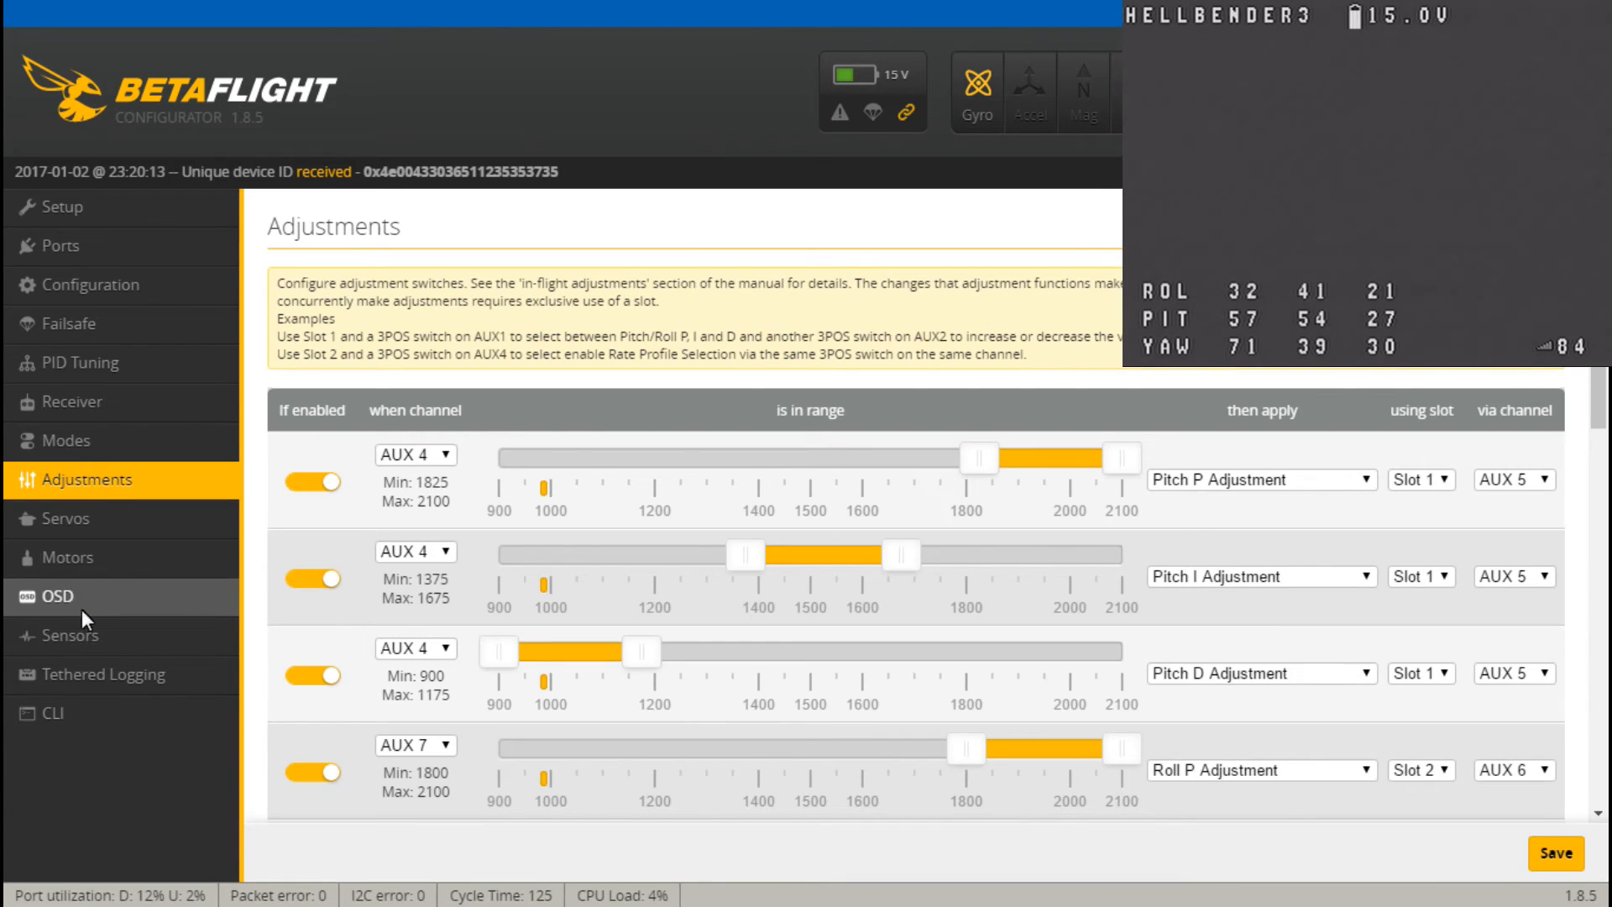
pyautogui.click(55, 596)
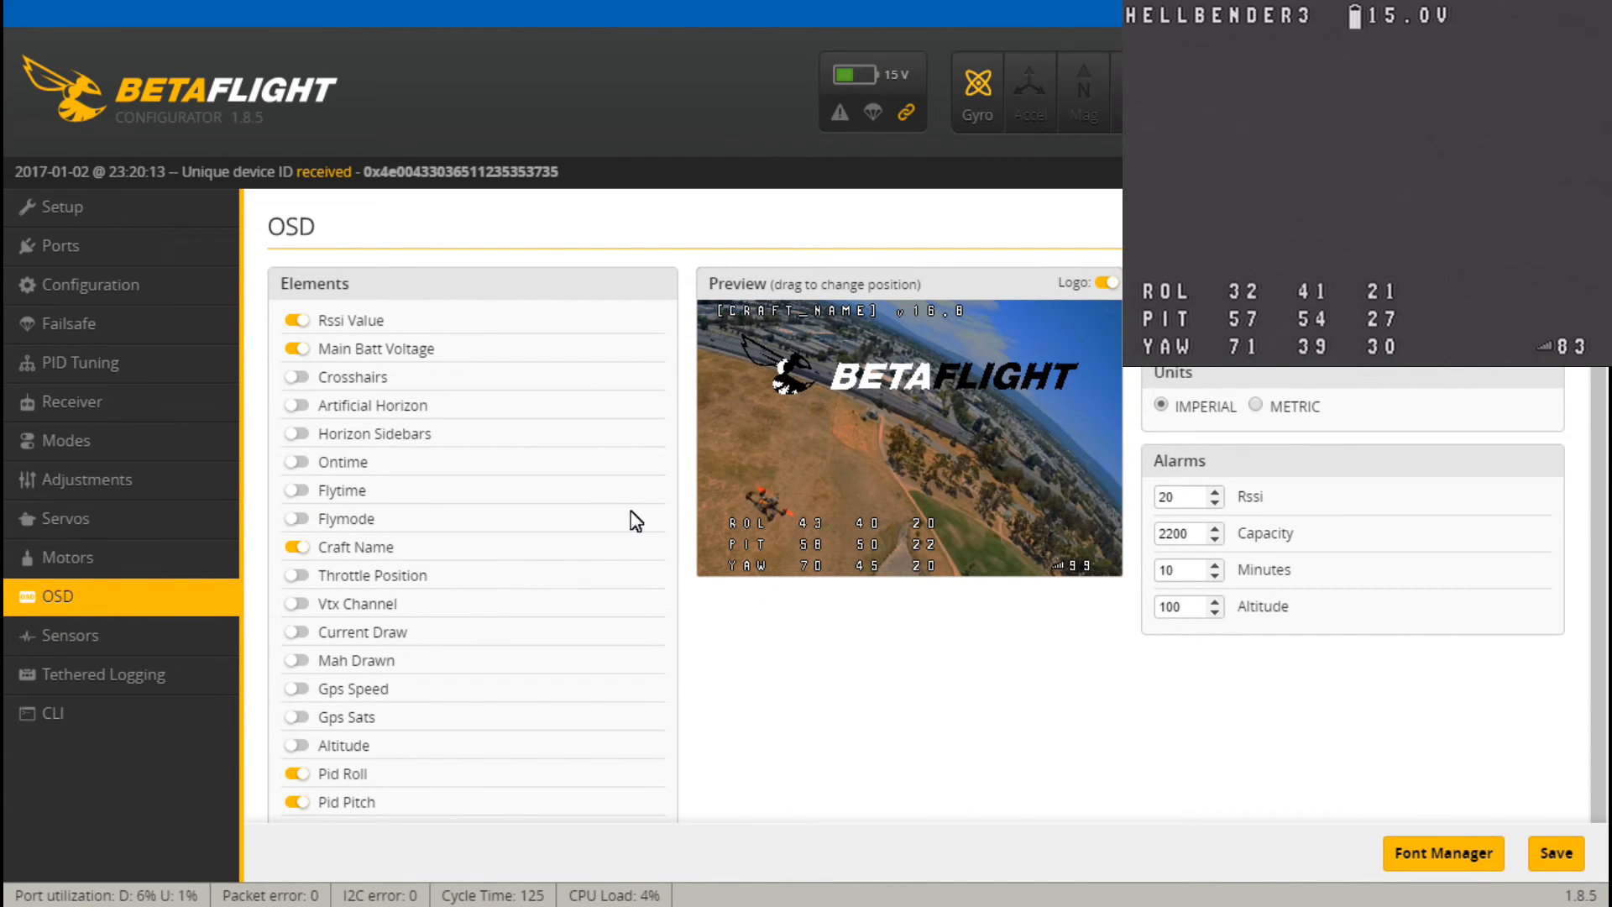
pyautogui.click(86, 479)
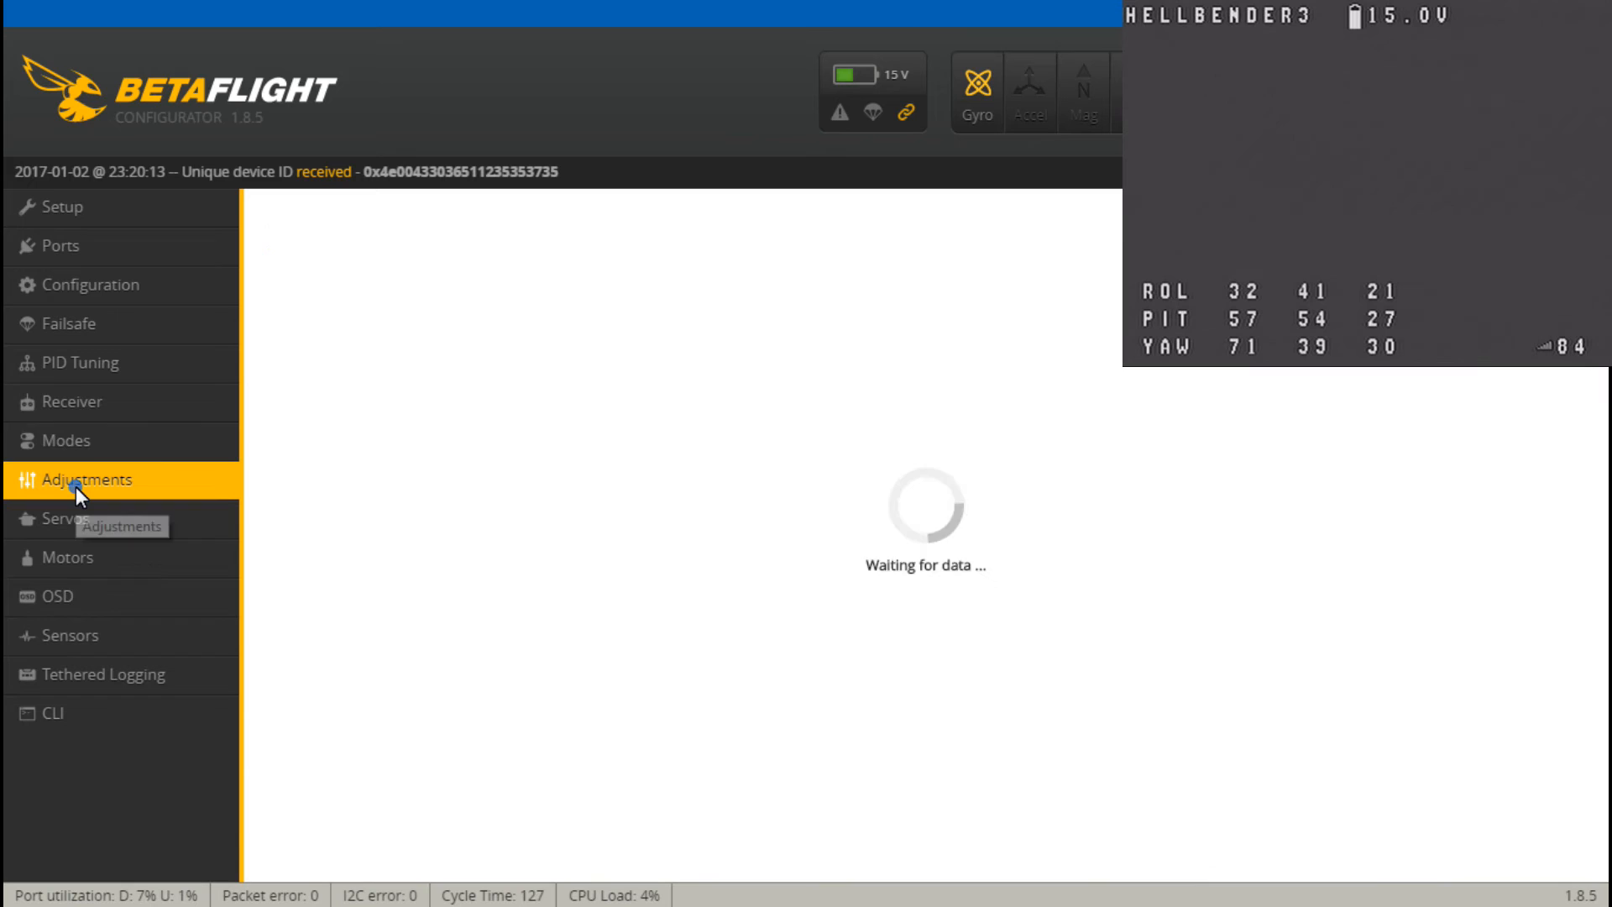
pyautogui.click(87, 479)
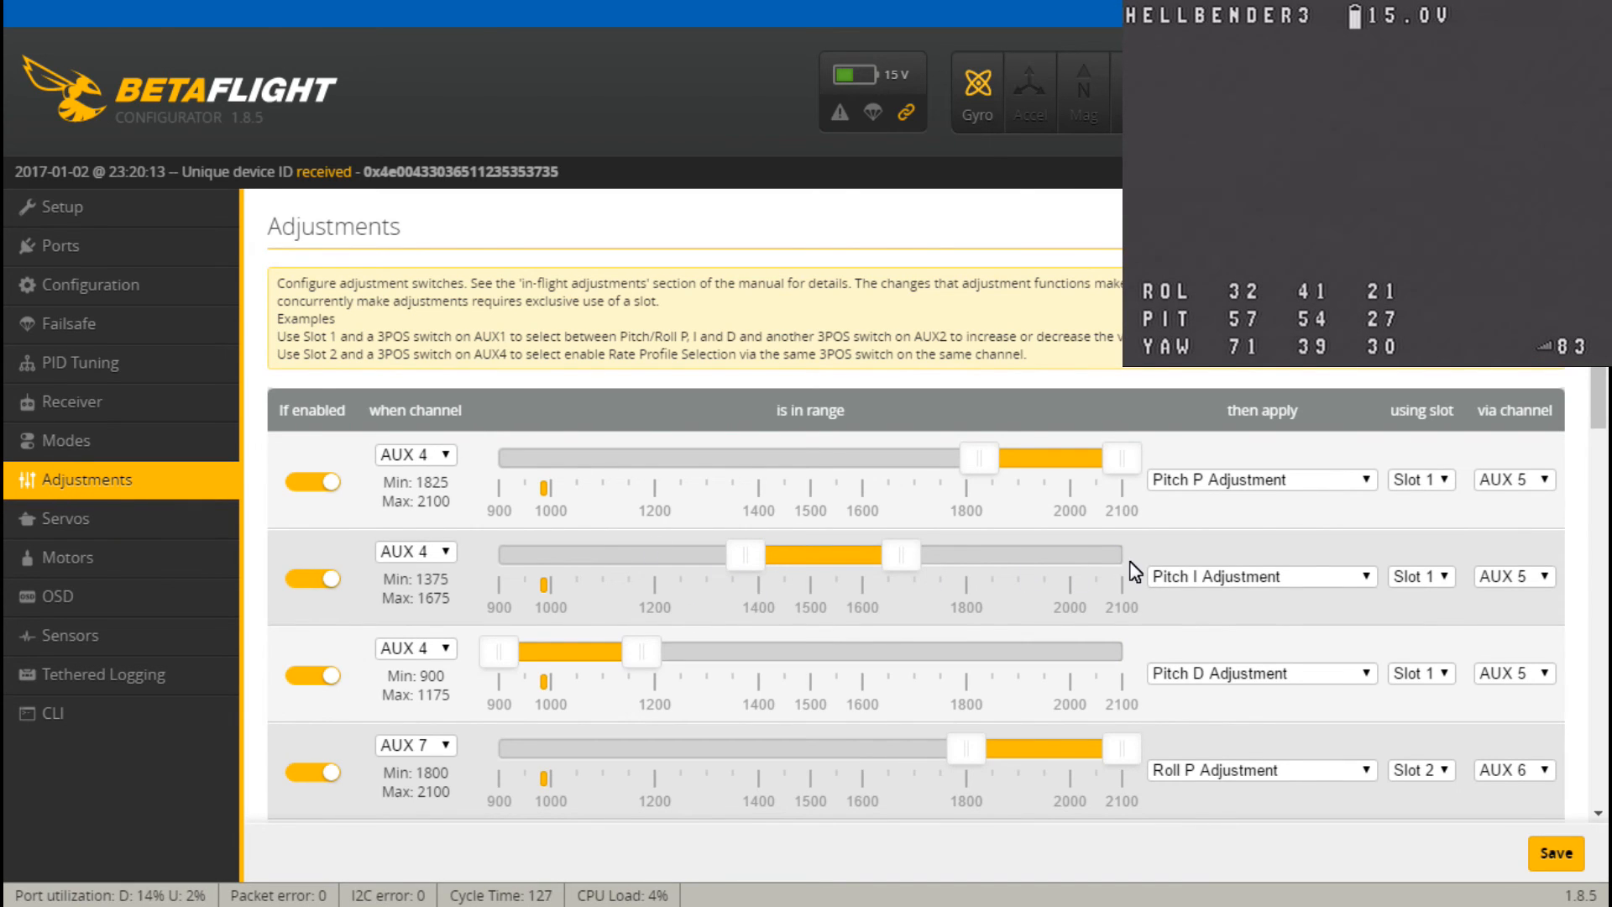
pyautogui.scroll(-3)
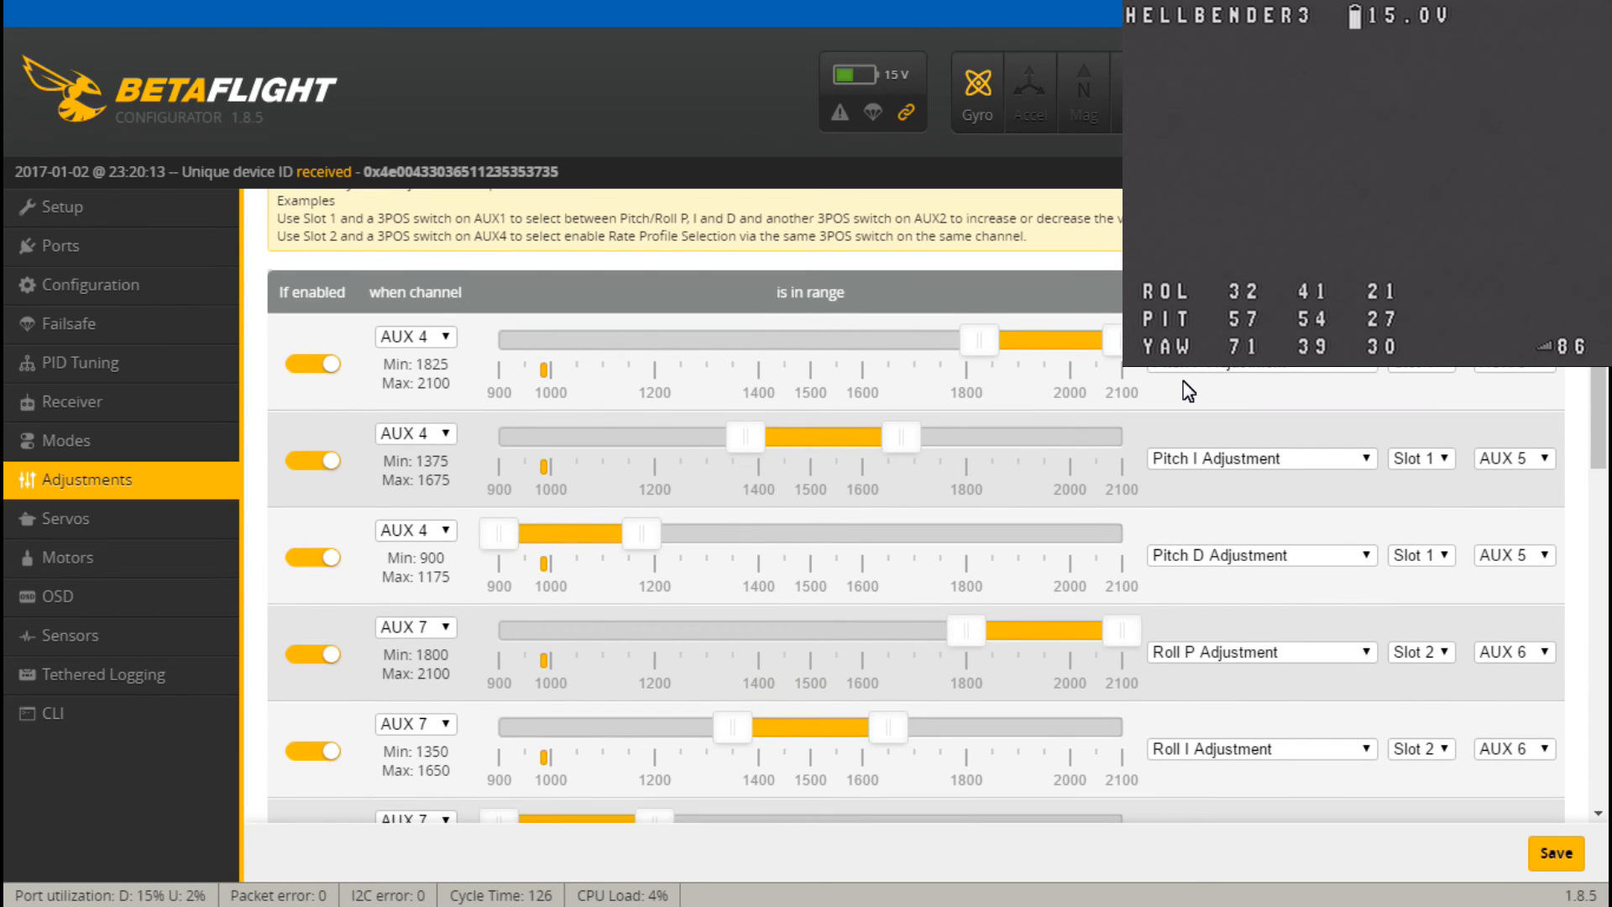
pyautogui.moveTo(1182, 700)
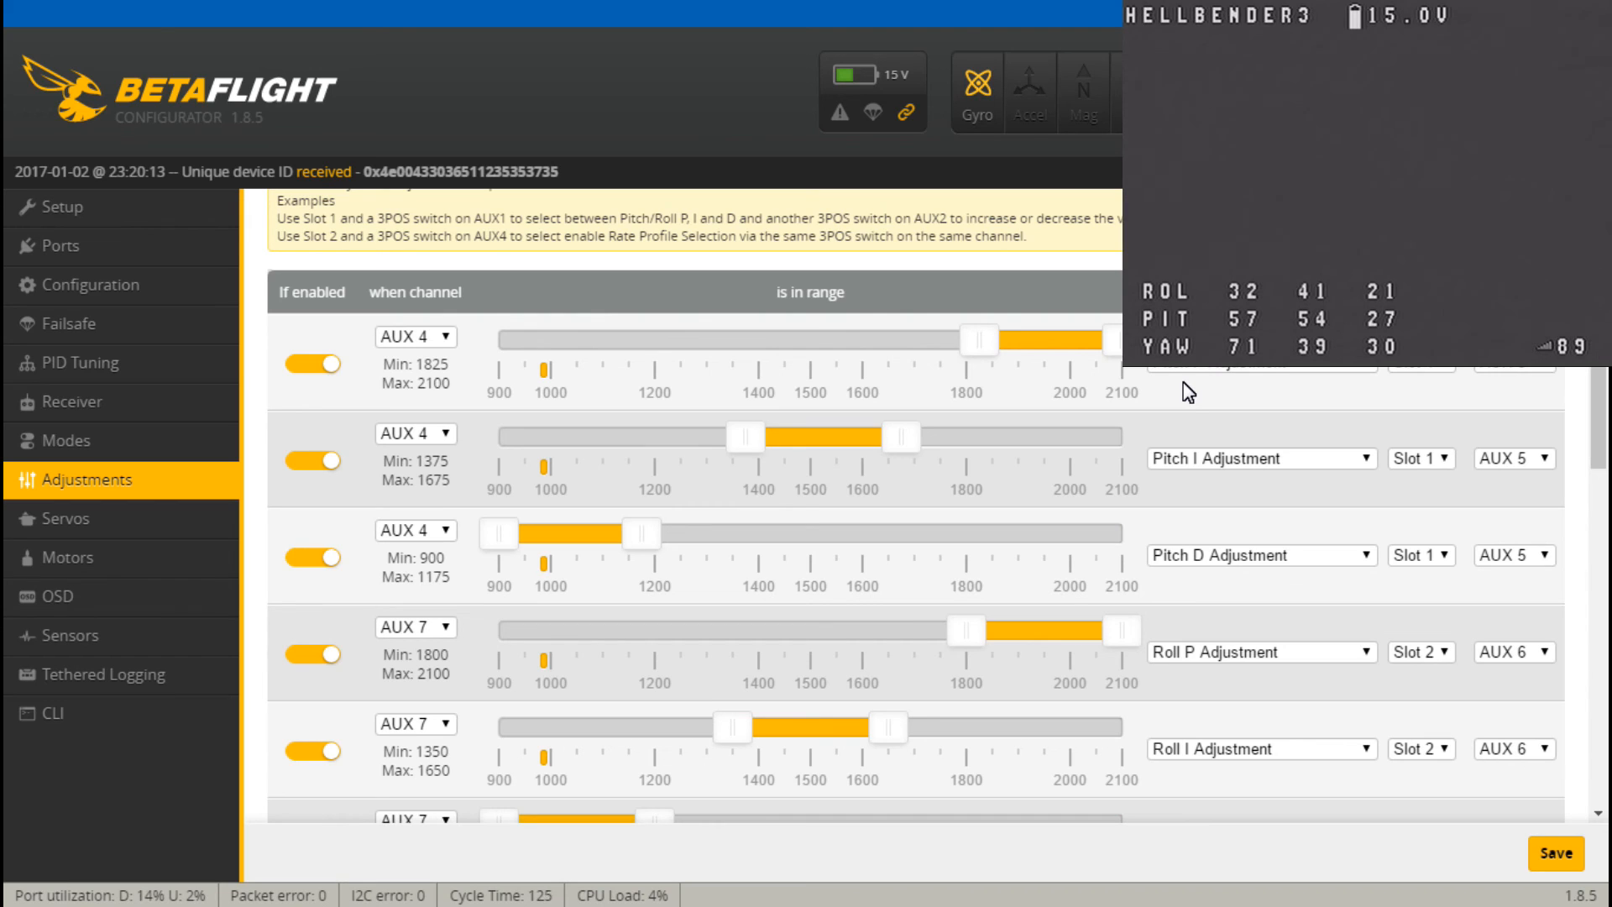
pyautogui.moveTo(1161, 463)
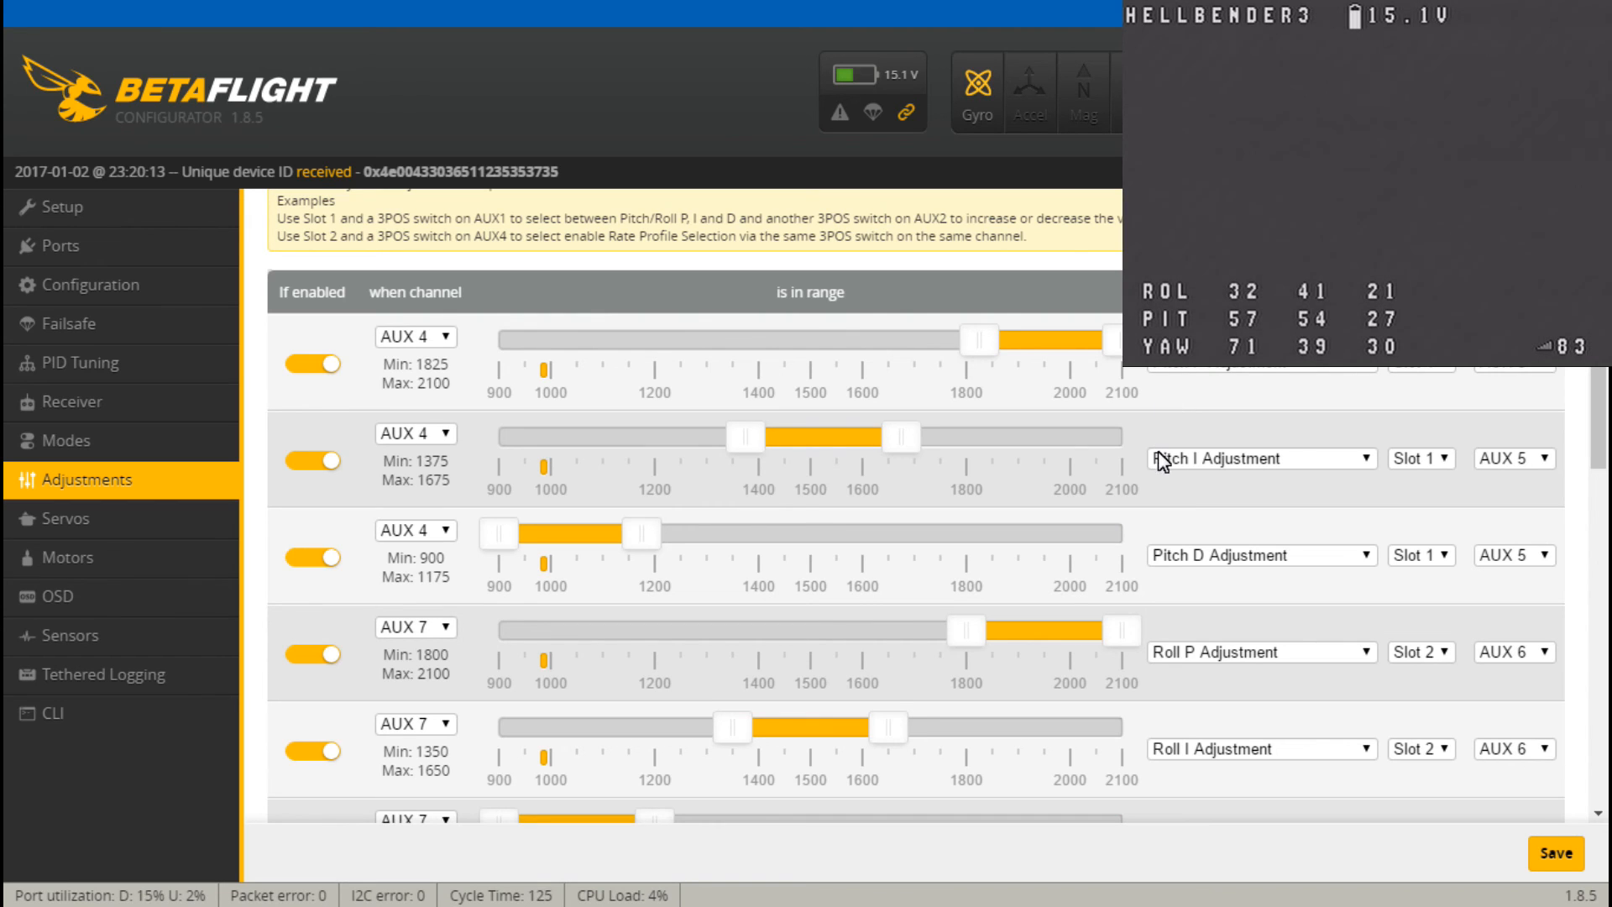
pyautogui.moveTo(1206, 483)
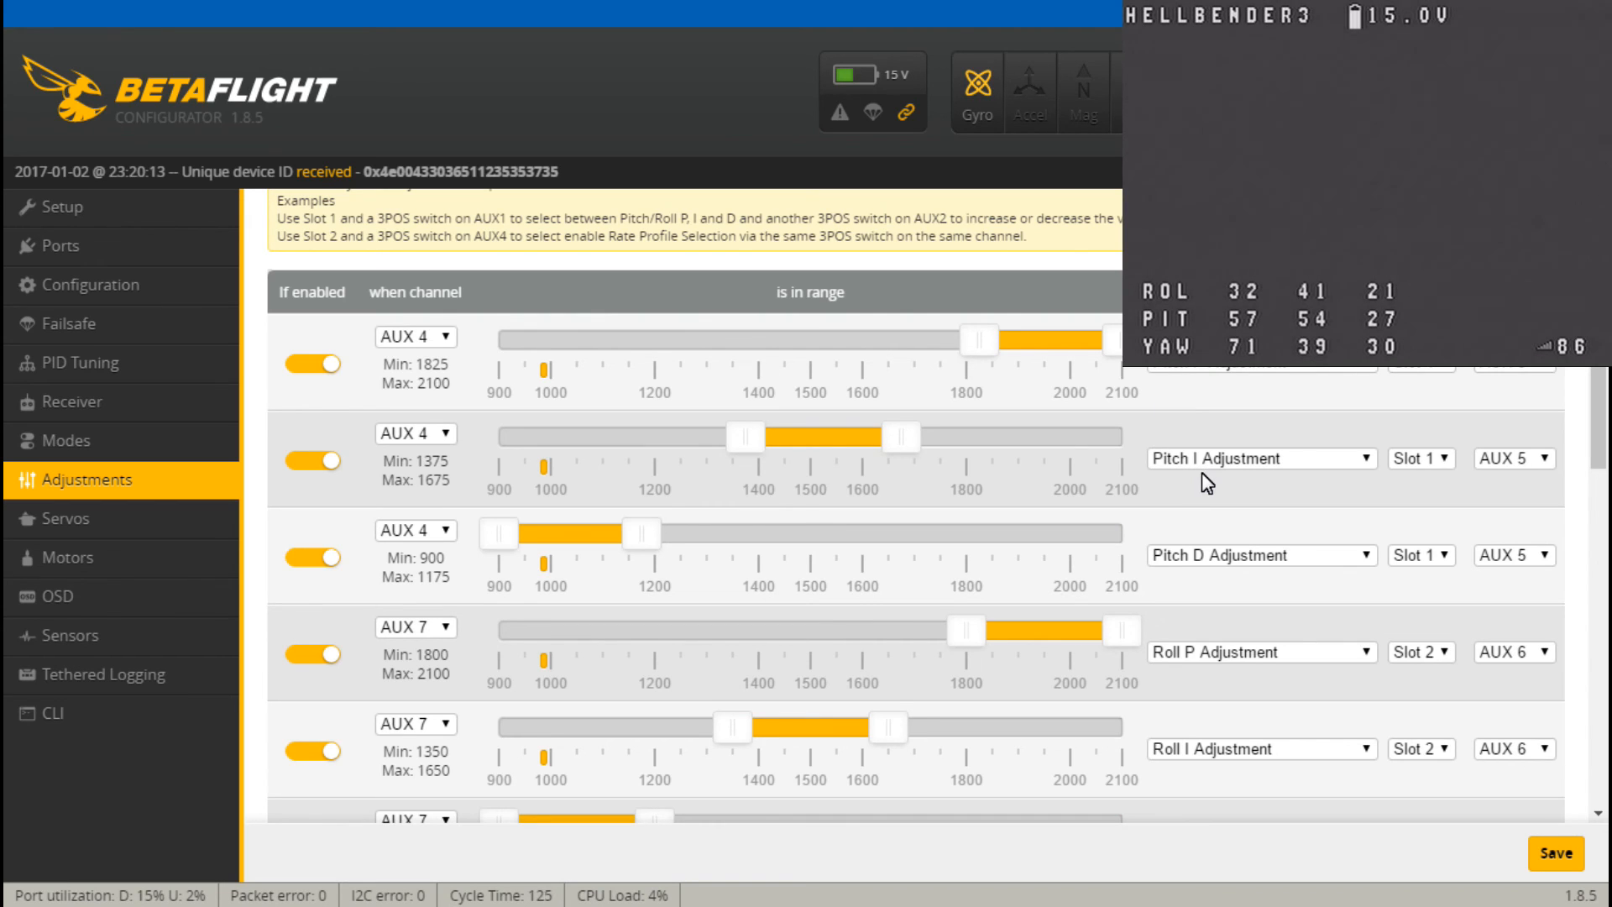
pyautogui.moveTo(1197, 568)
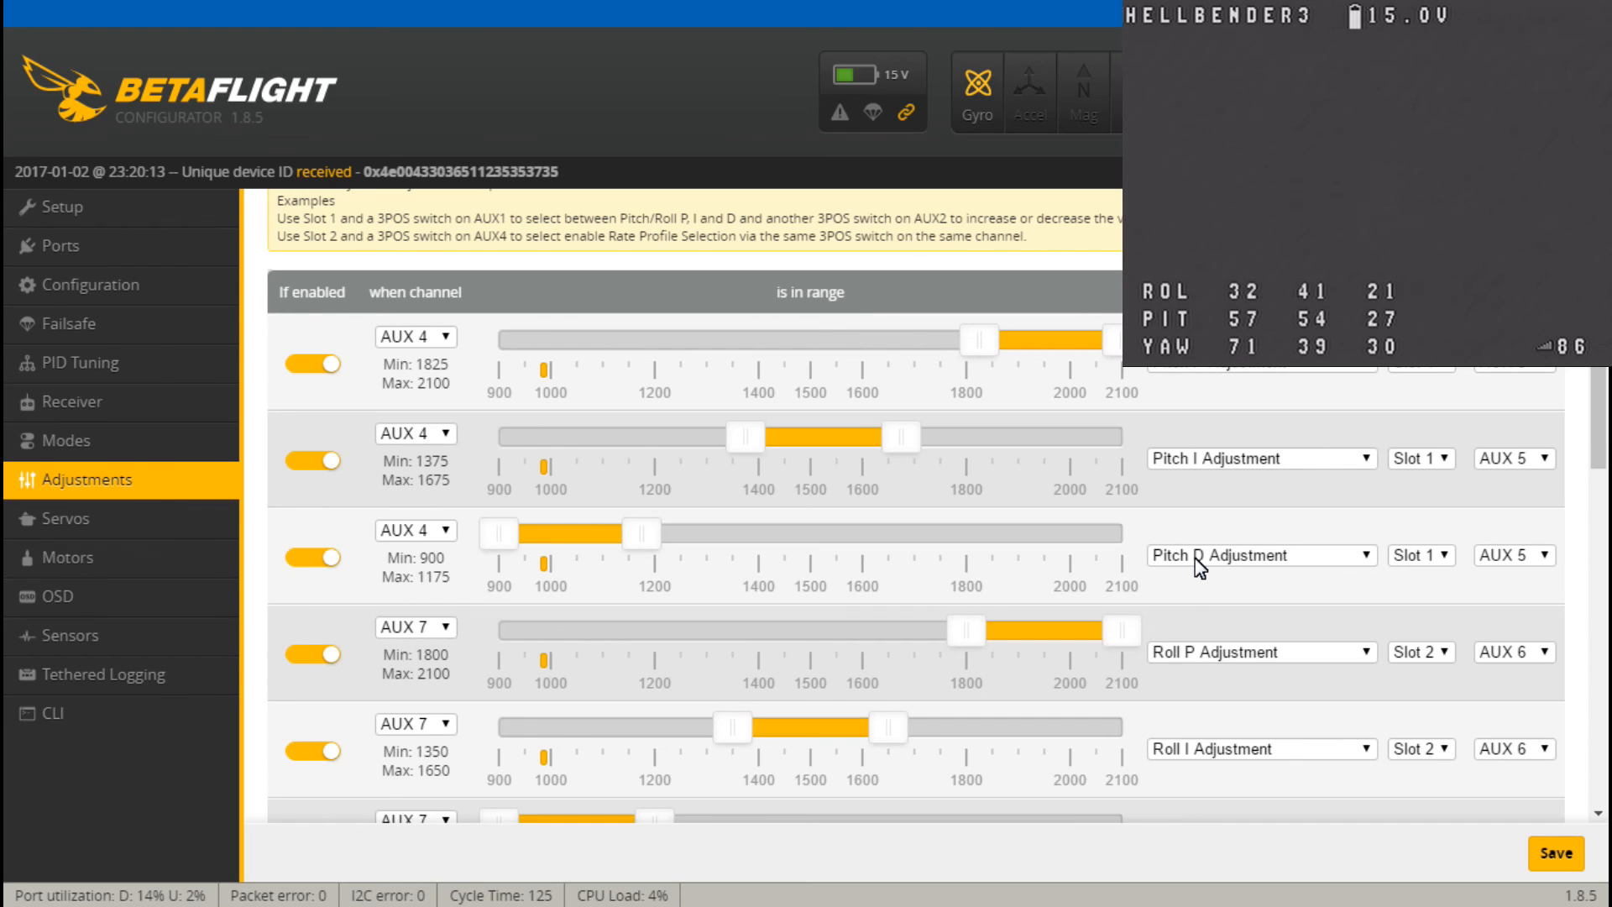
pyautogui.moveTo(1187, 518)
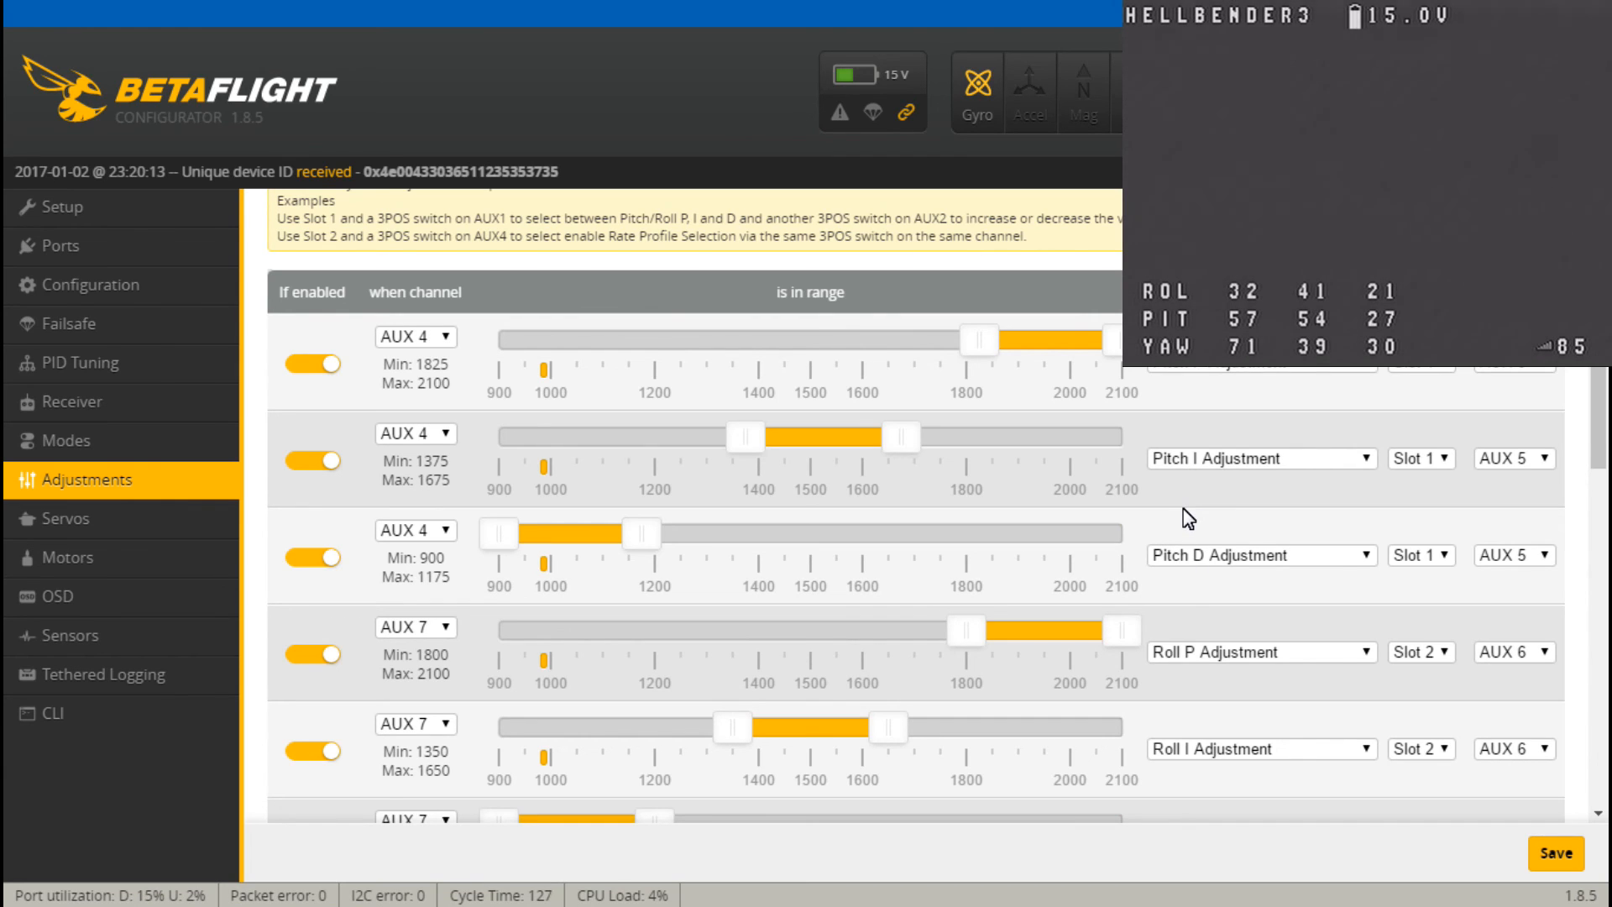
pyautogui.moveTo(725, 465)
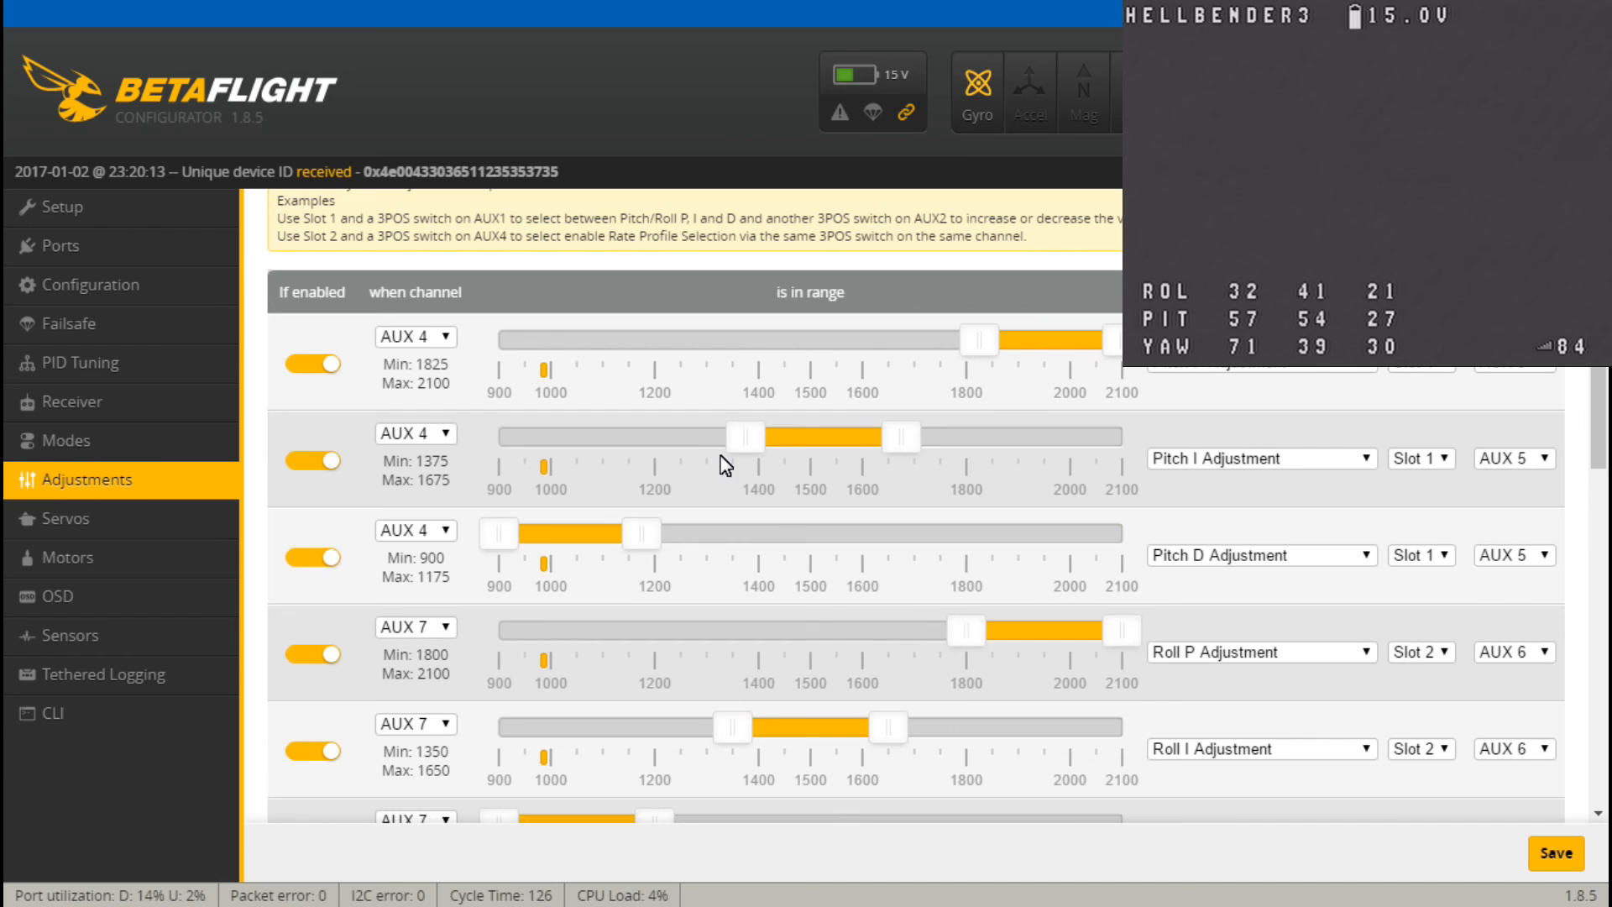
# Return to the OSD tab showing Pid Roll, Pid Pitch and the ROL/PIT/YAW preview
pyautogui.click(63, 596)
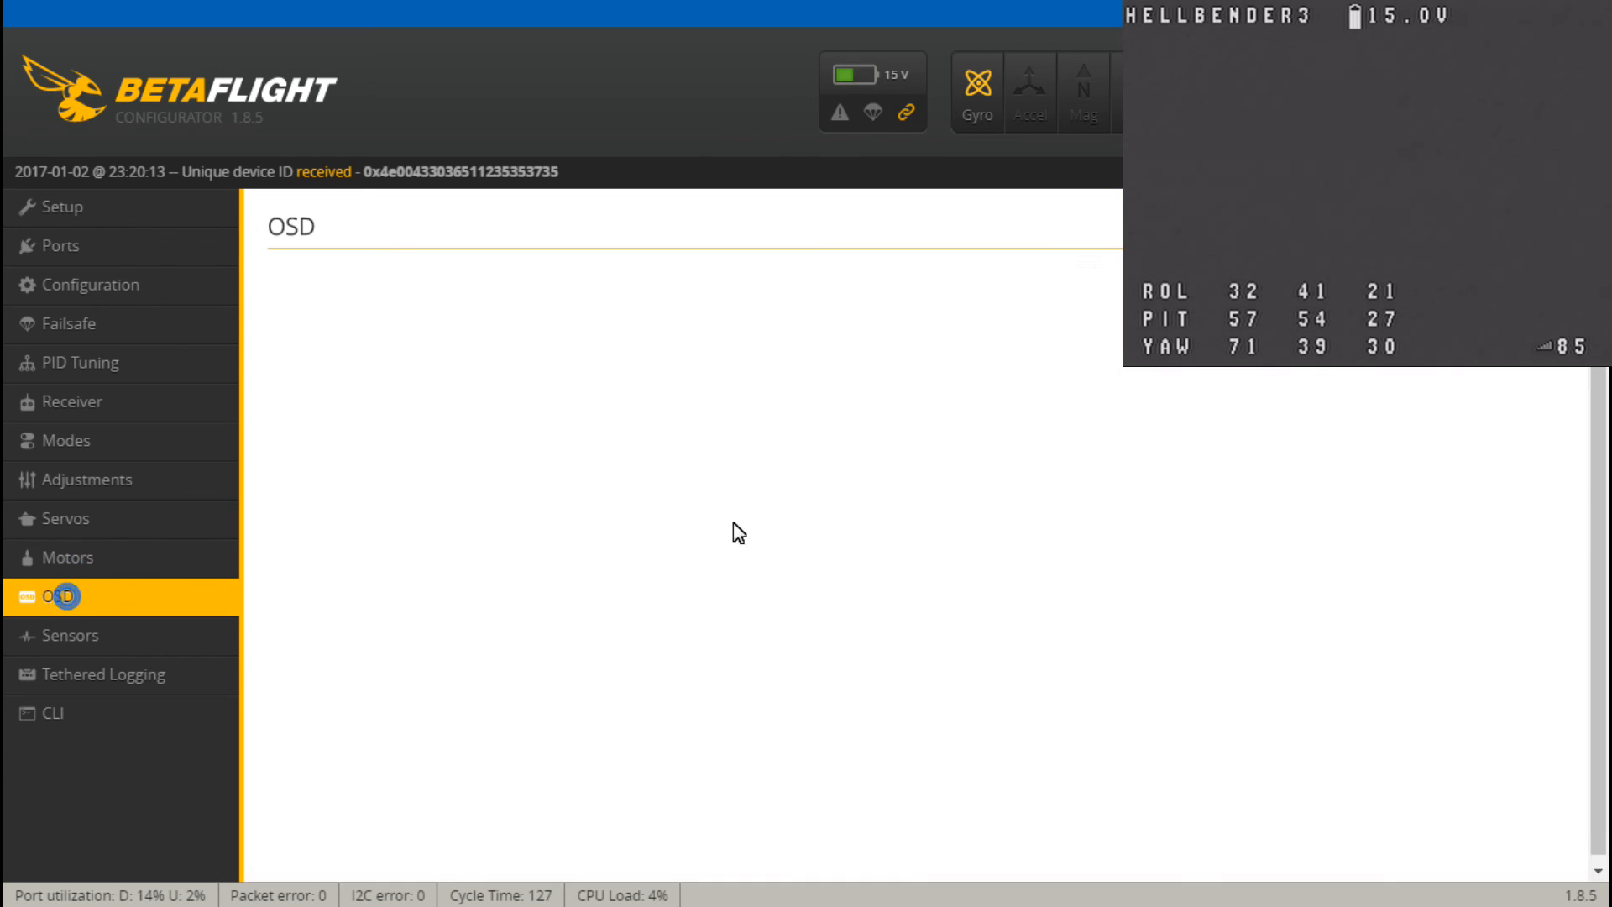
pyautogui.click(59, 596)
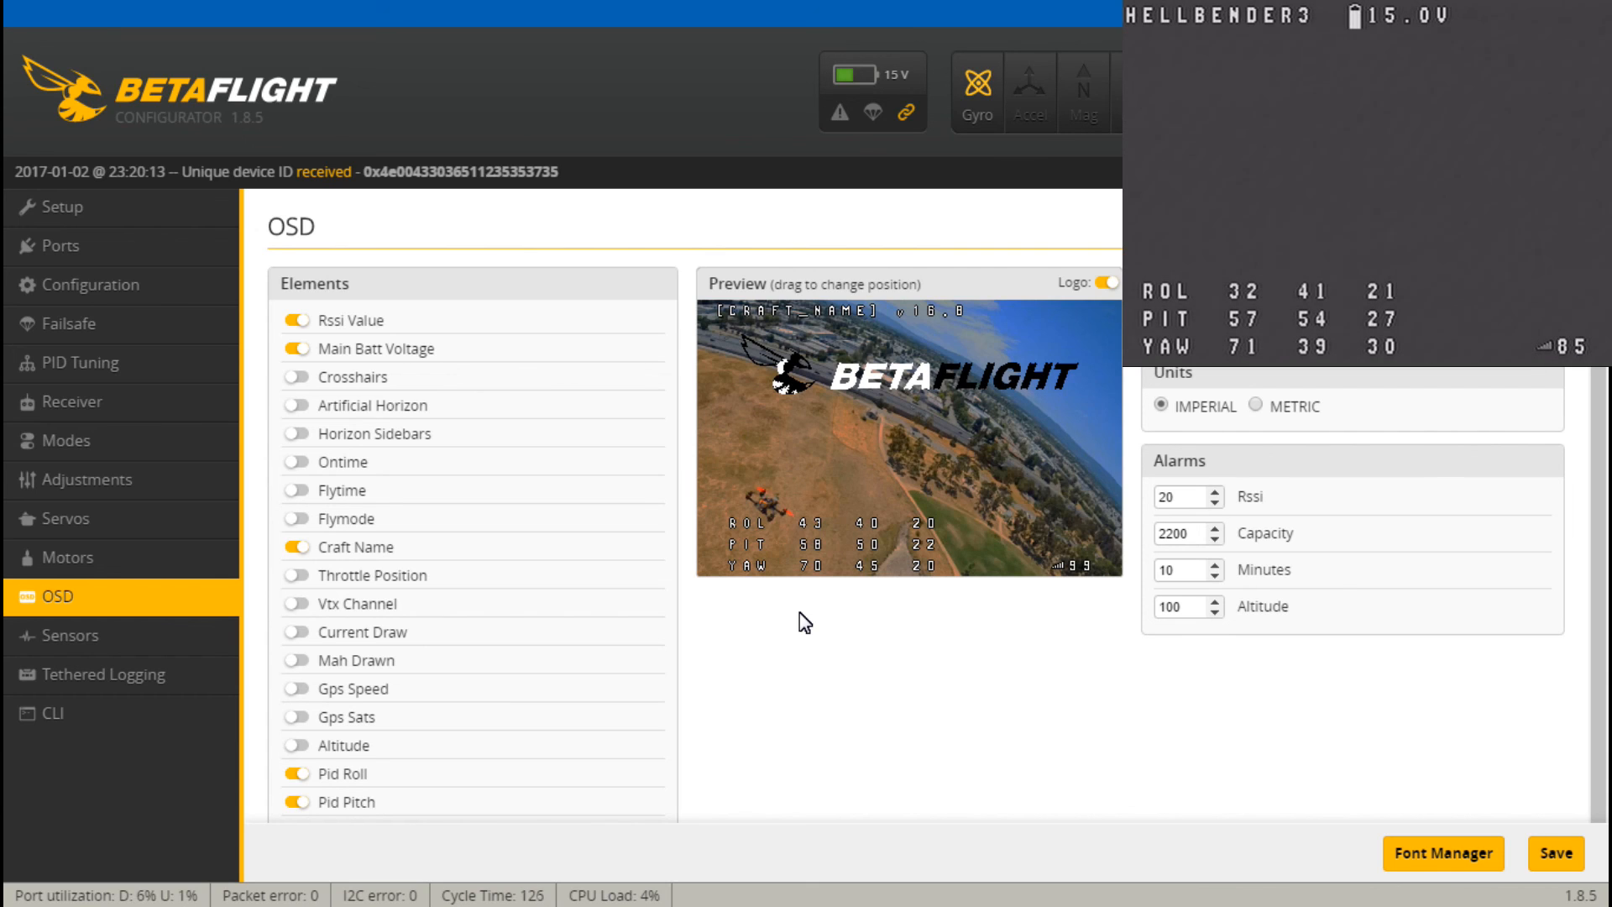
pyautogui.moveTo(789, 640)
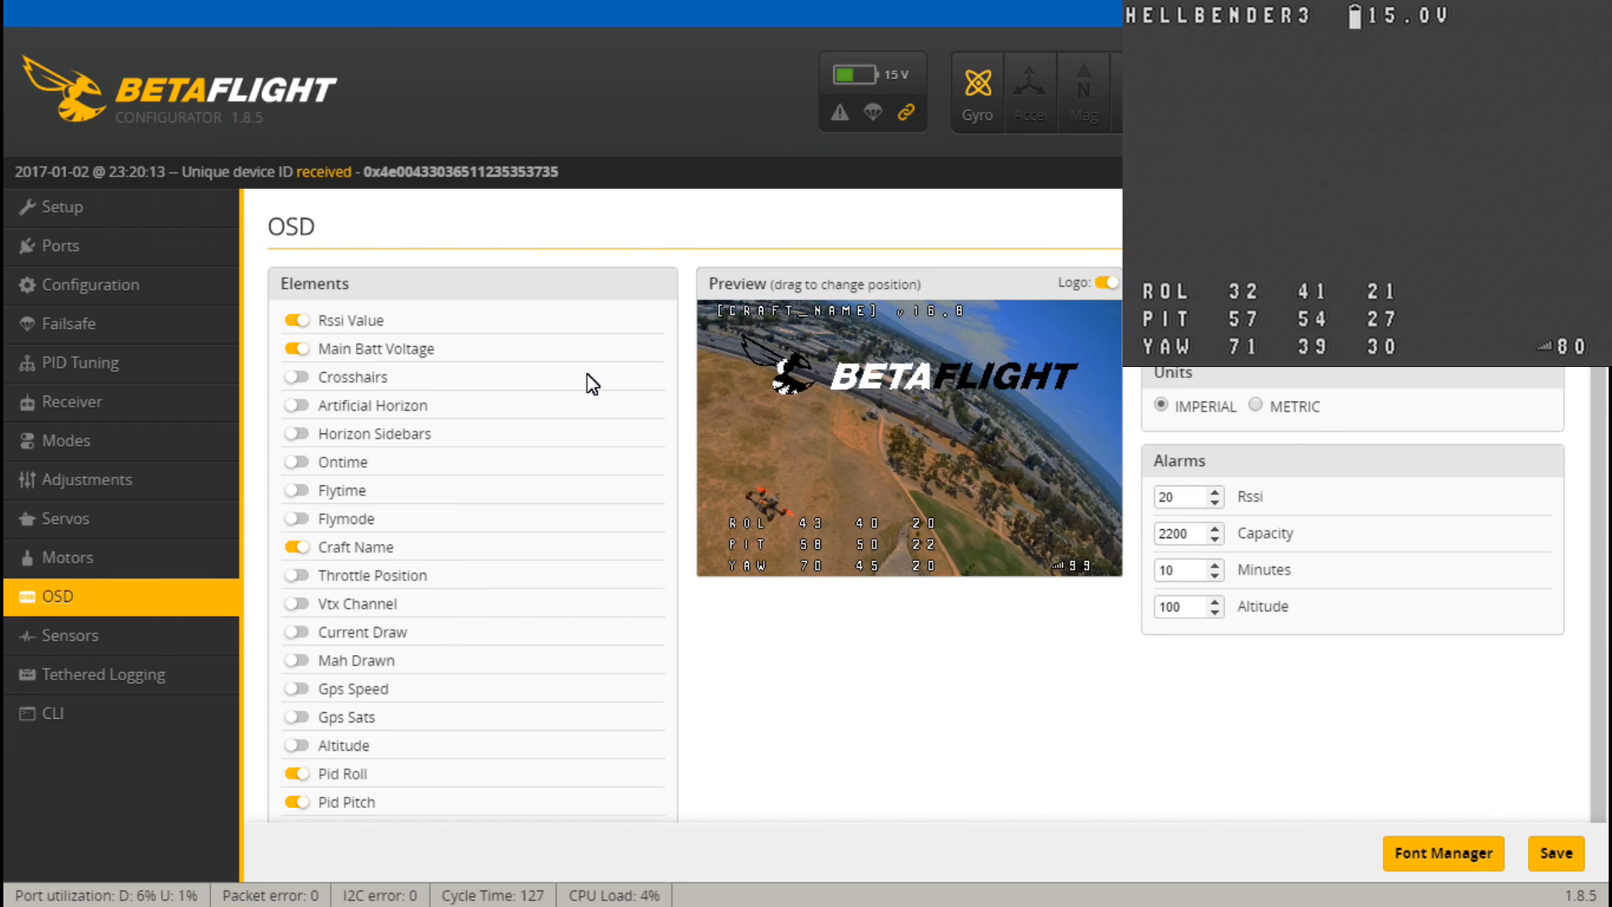
pyautogui.moveTo(932, 737)
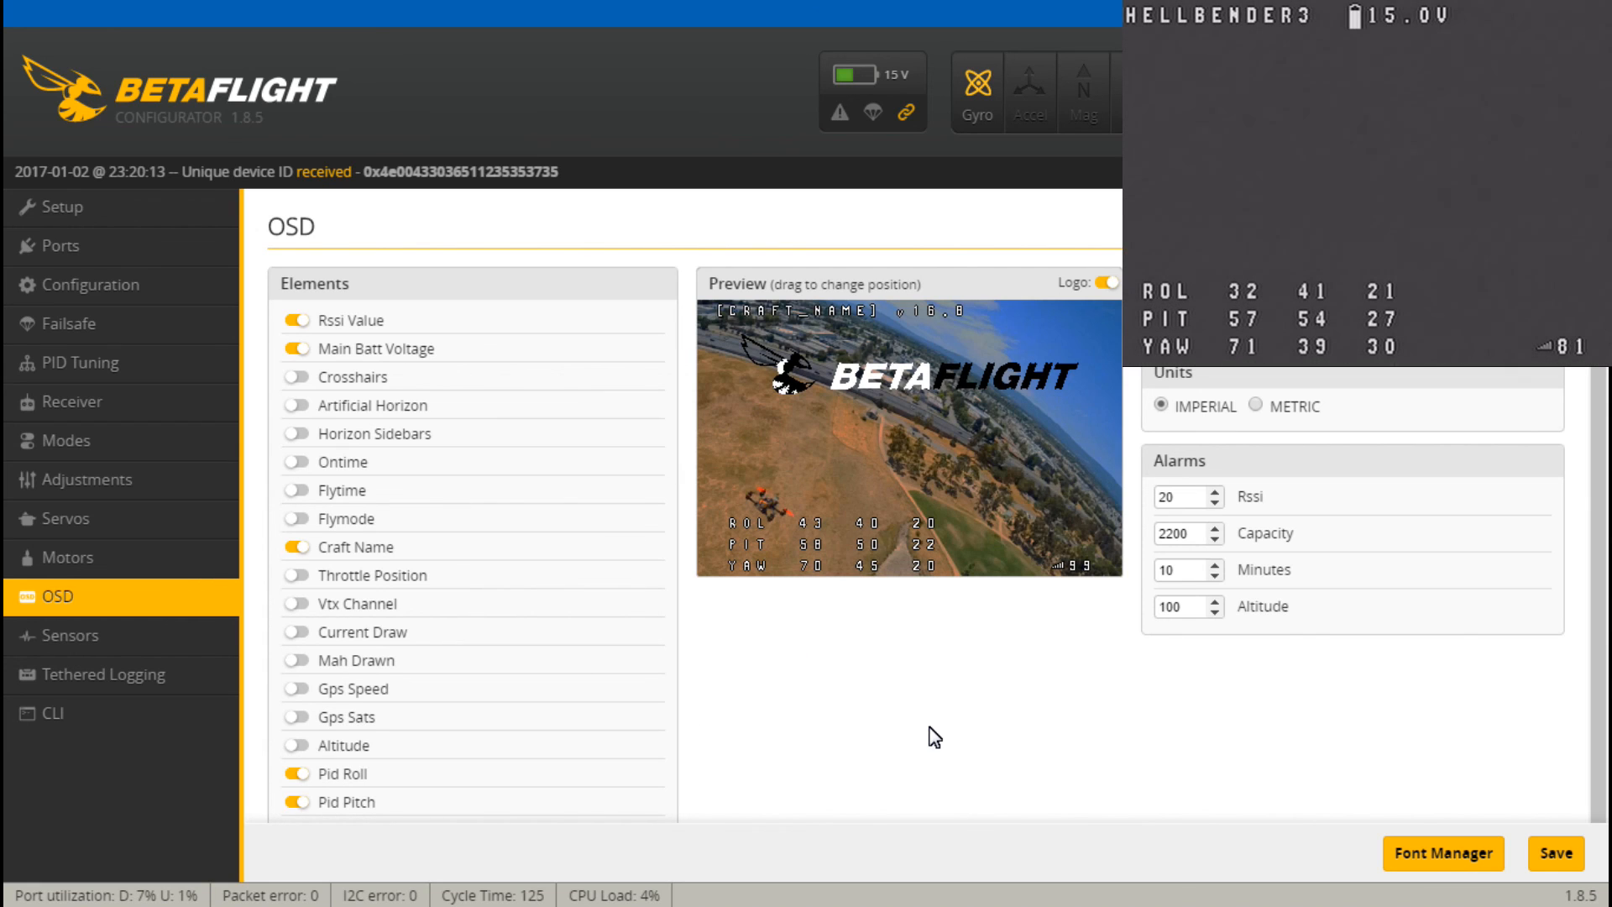